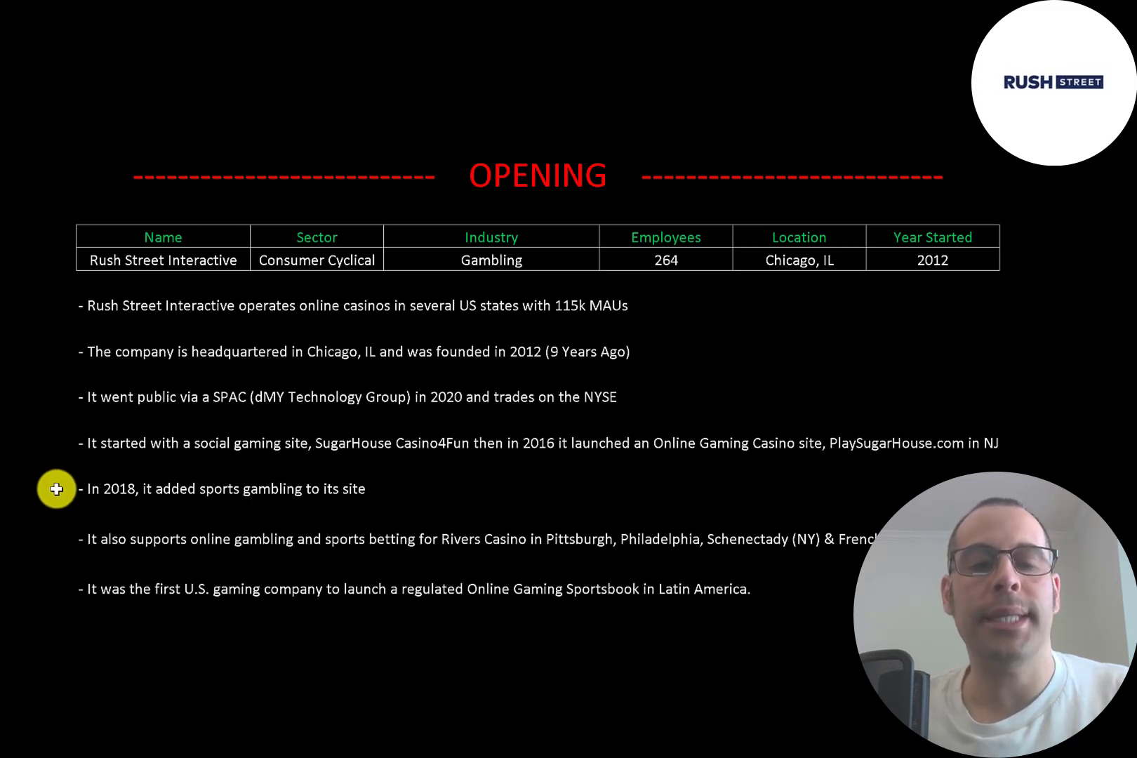
{"action": "mouse_move", "coordinate": [58, 541]}
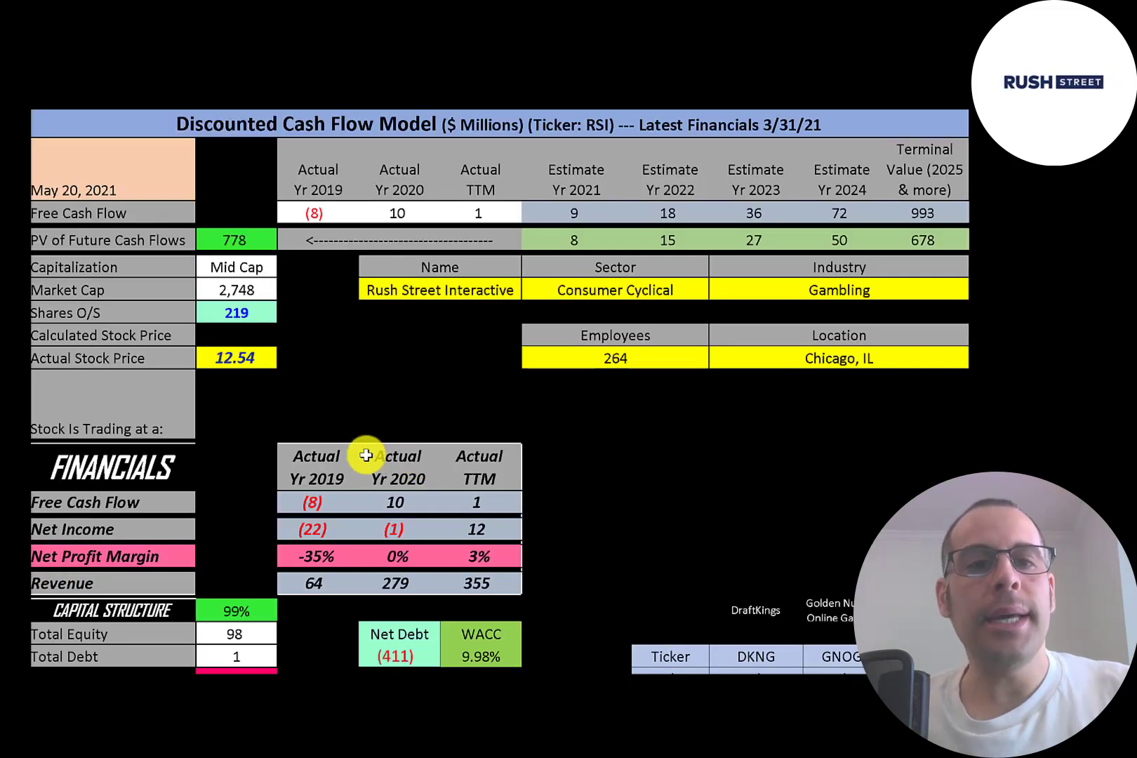
{"action": "mouse_move", "coordinate": [196, 267]}
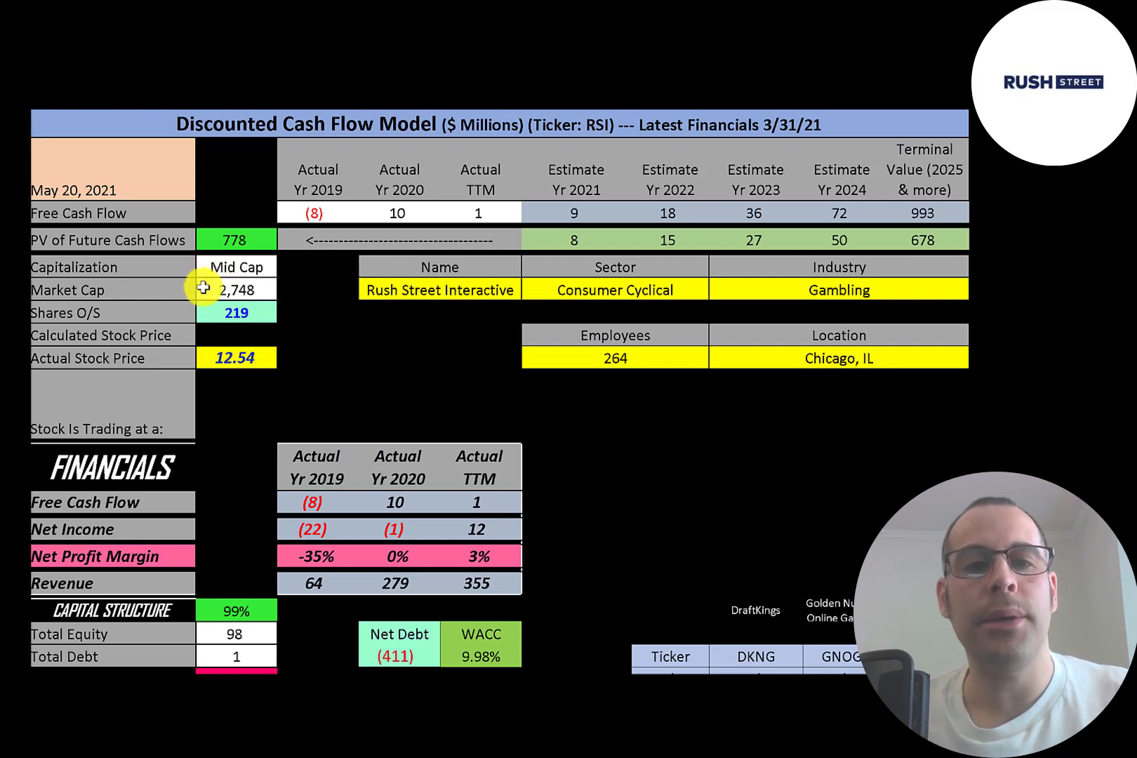
{"action": "mouse_move", "coordinate": [218, 357]}
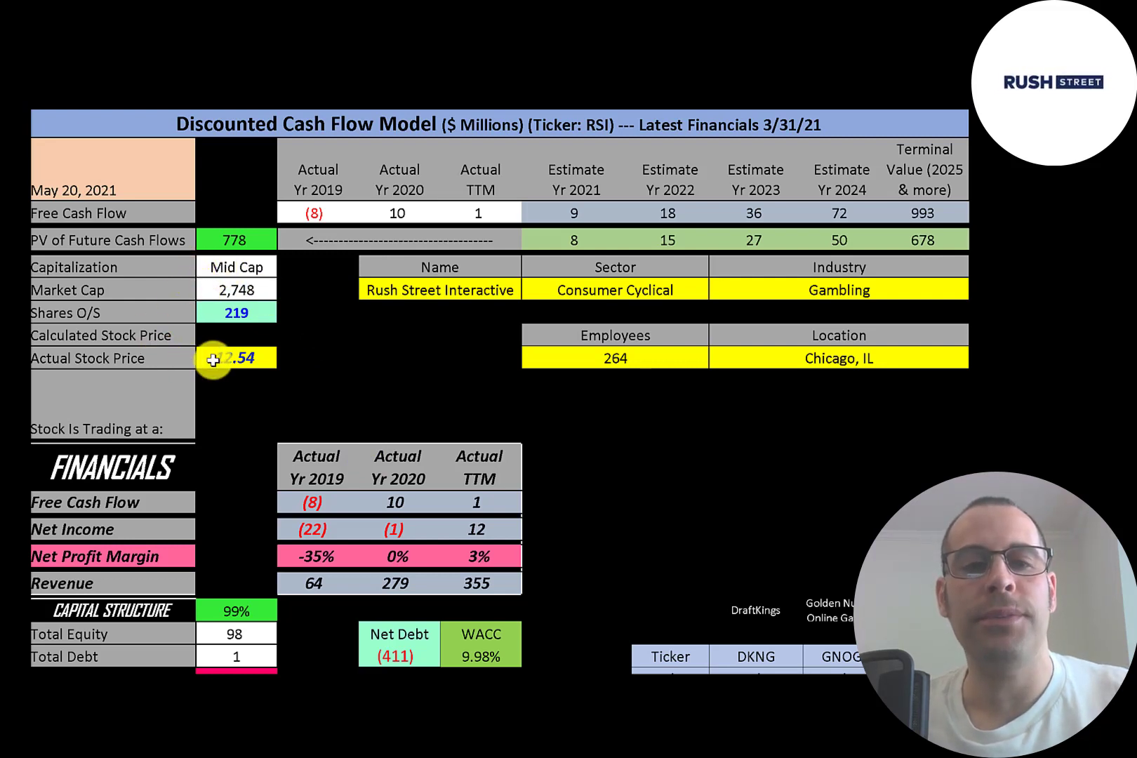
{"action": "mouse_move", "coordinate": [199, 320]}
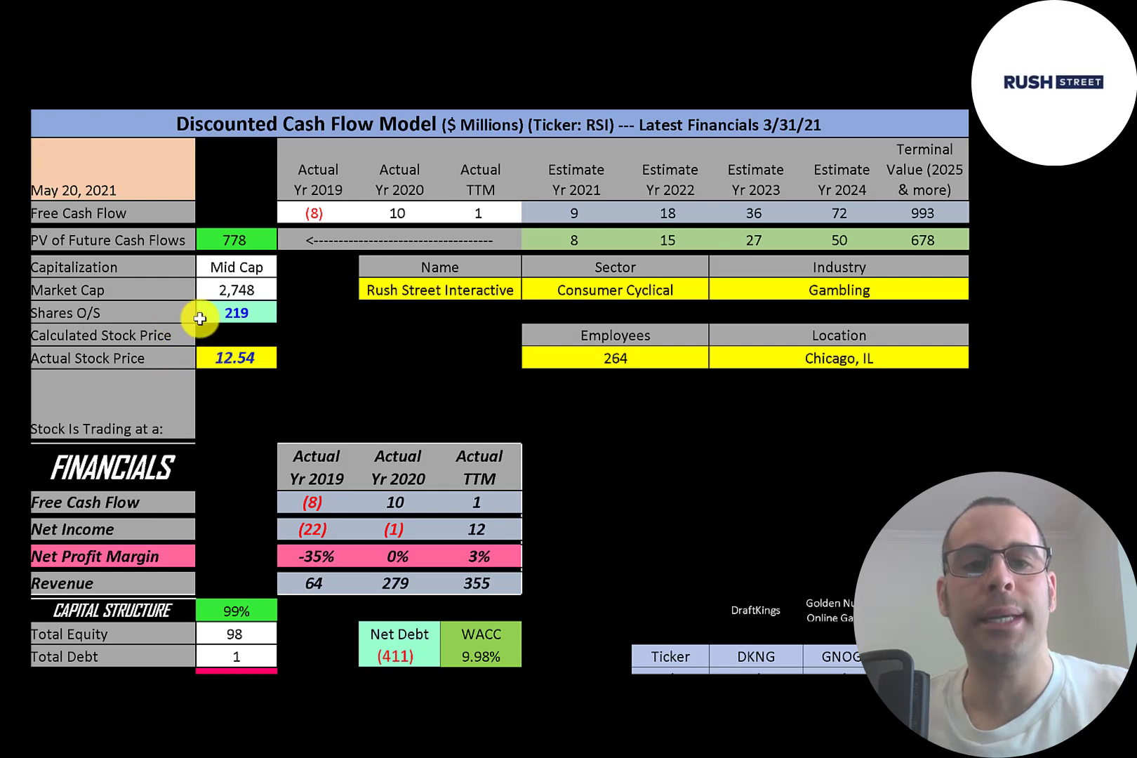
Scroll down to the FINANCIALS block and the DKNG, GNOG and RSI ratio table
{"action": "scroll", "scroll_direction": "down", "scroll_amount": 3}
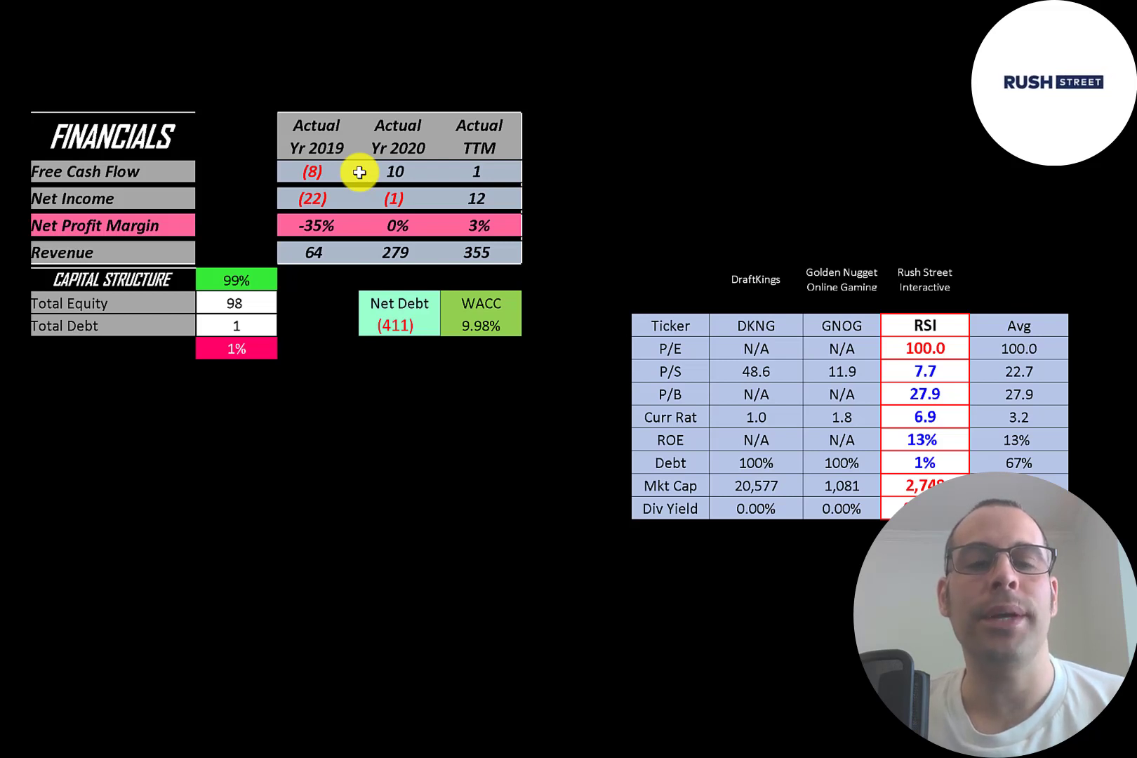
{"action": "mouse_move", "coordinate": [460, 174]}
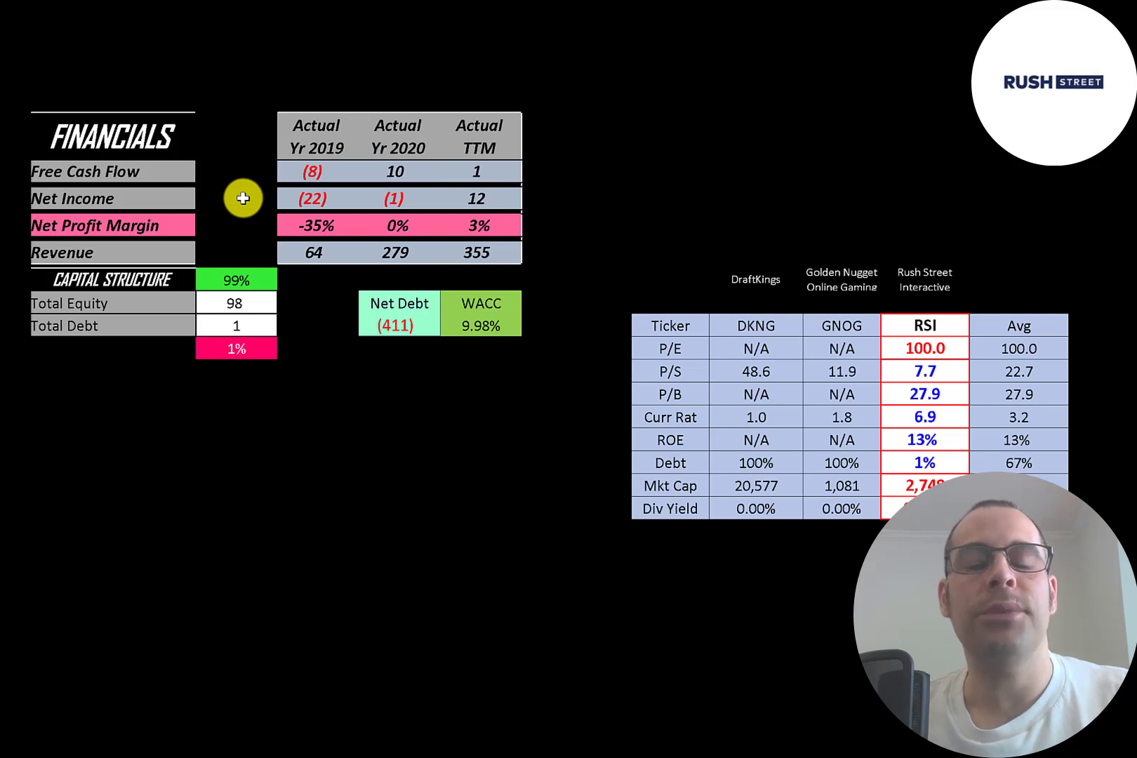
{"action": "mouse_move", "coordinate": [303, 203]}
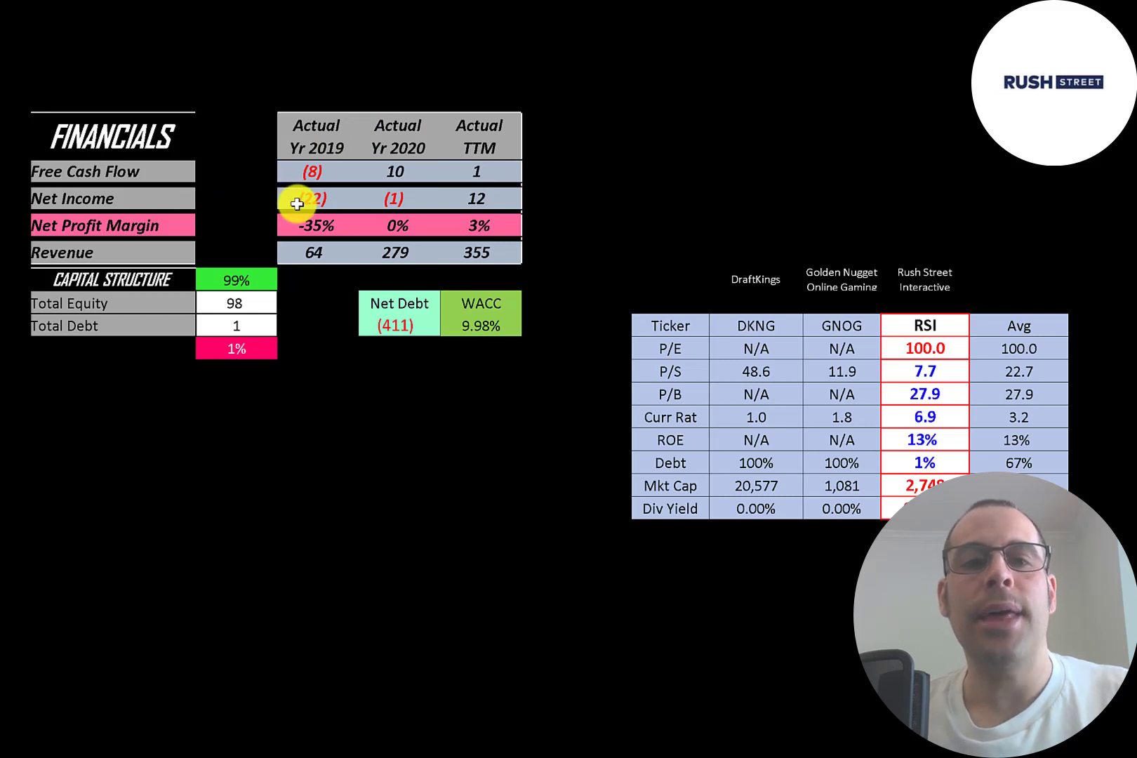
{"action": "mouse_move", "coordinate": [414, 214]}
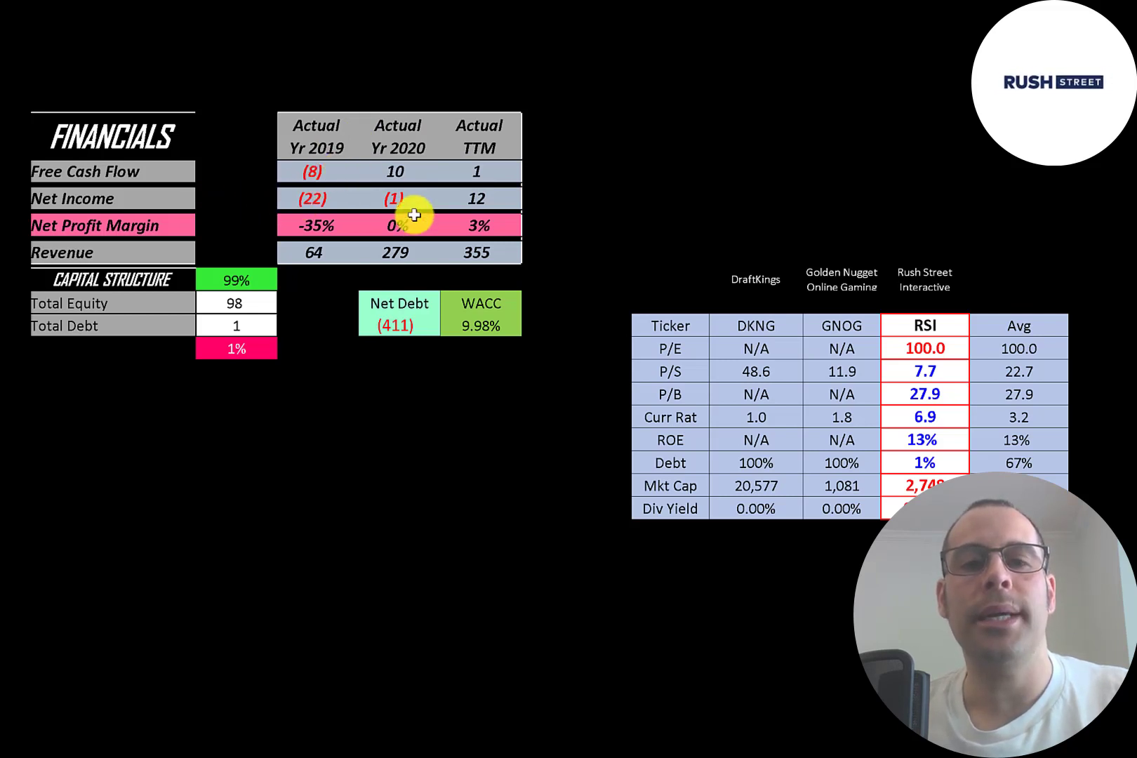
{"action": "mouse_move", "coordinate": [475, 196]}
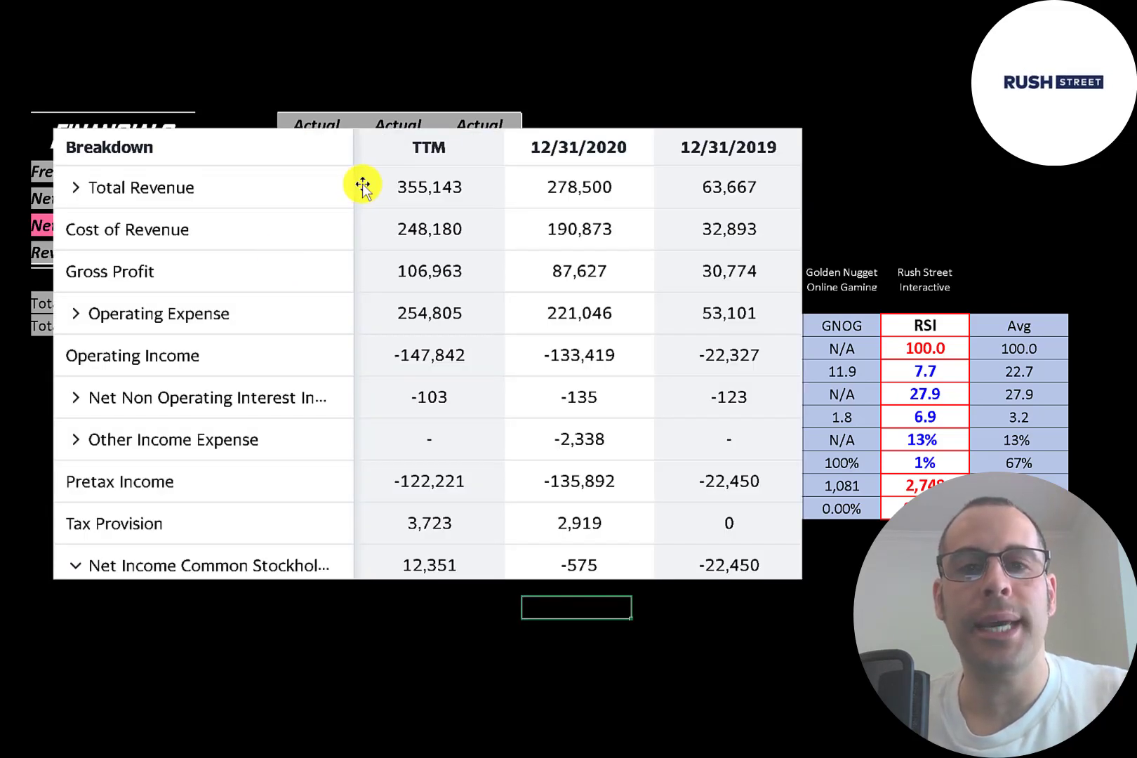
{"action": "mouse_move", "coordinate": [257, 145]}
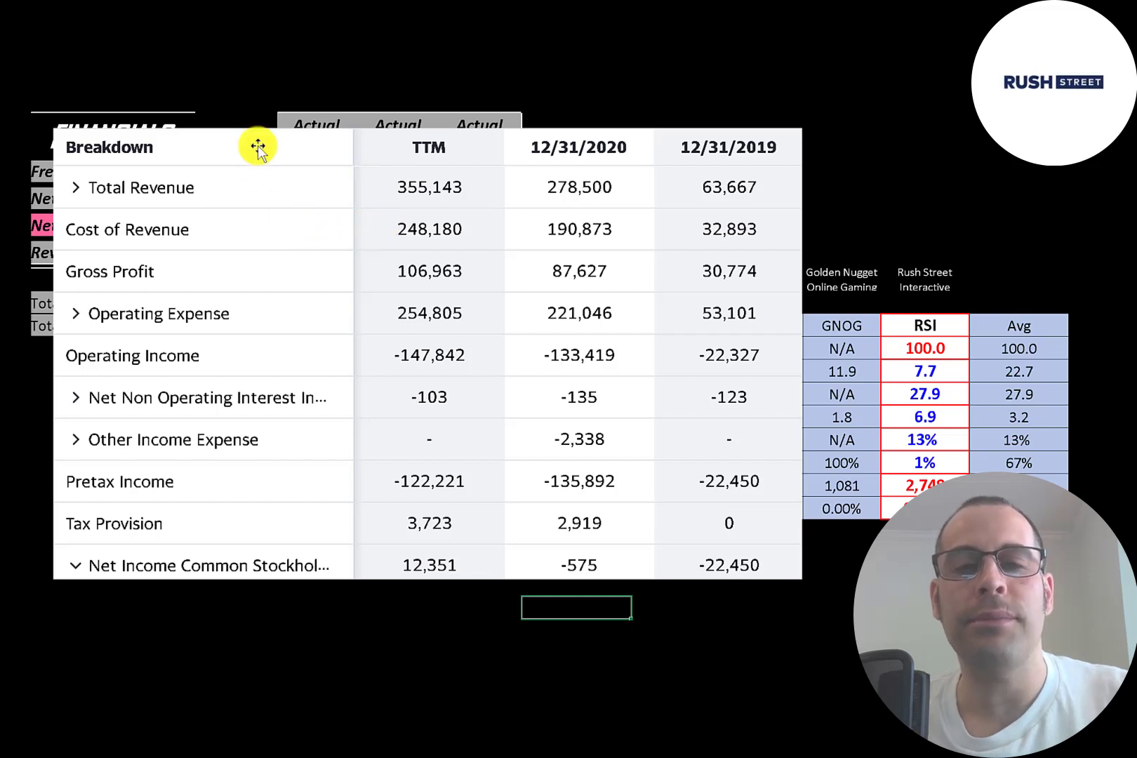
{"action": "mouse_move", "coordinate": [372, 230]}
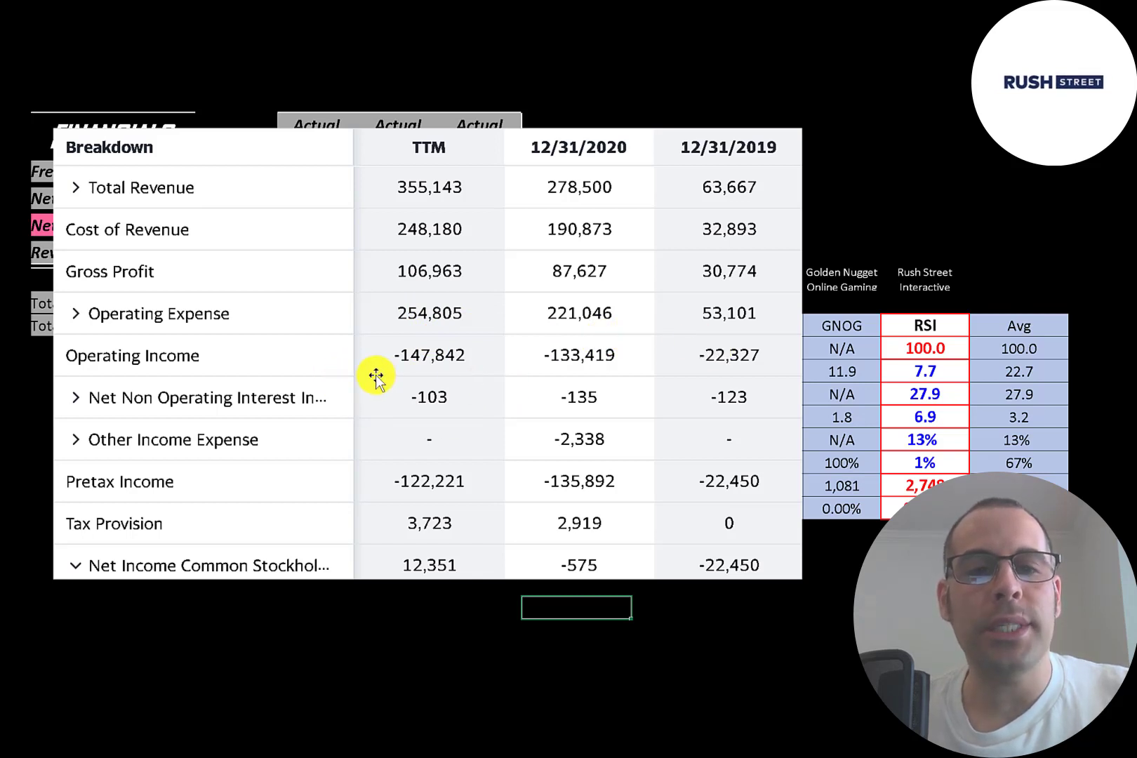
{"action": "mouse_move", "coordinate": [456, 381]}
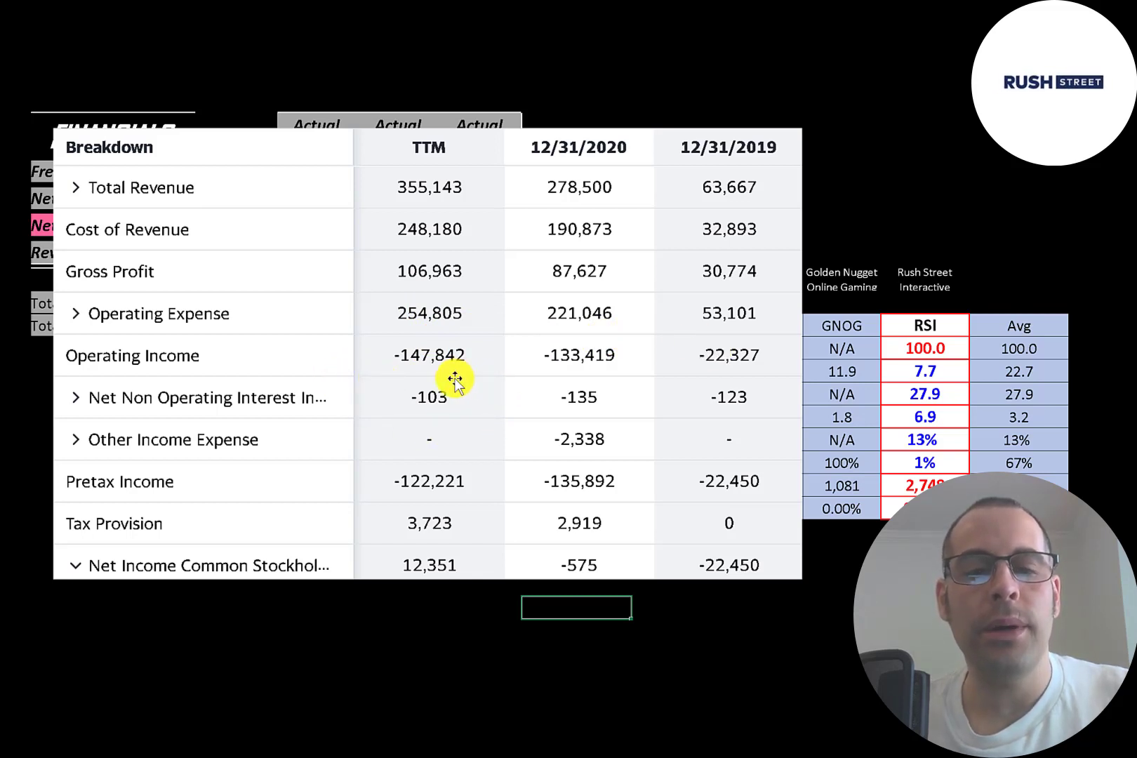
{"action": "mouse_move", "coordinate": [377, 545]}
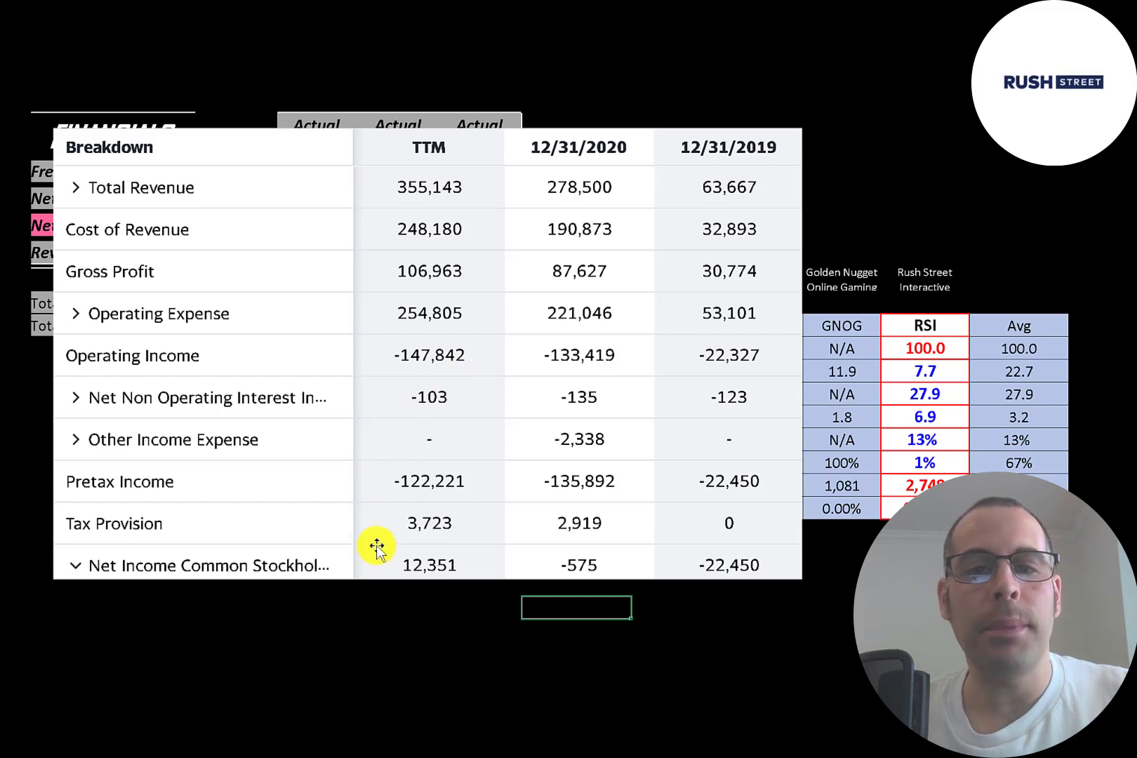
{"action": "mouse_move", "coordinate": [504, 562]}
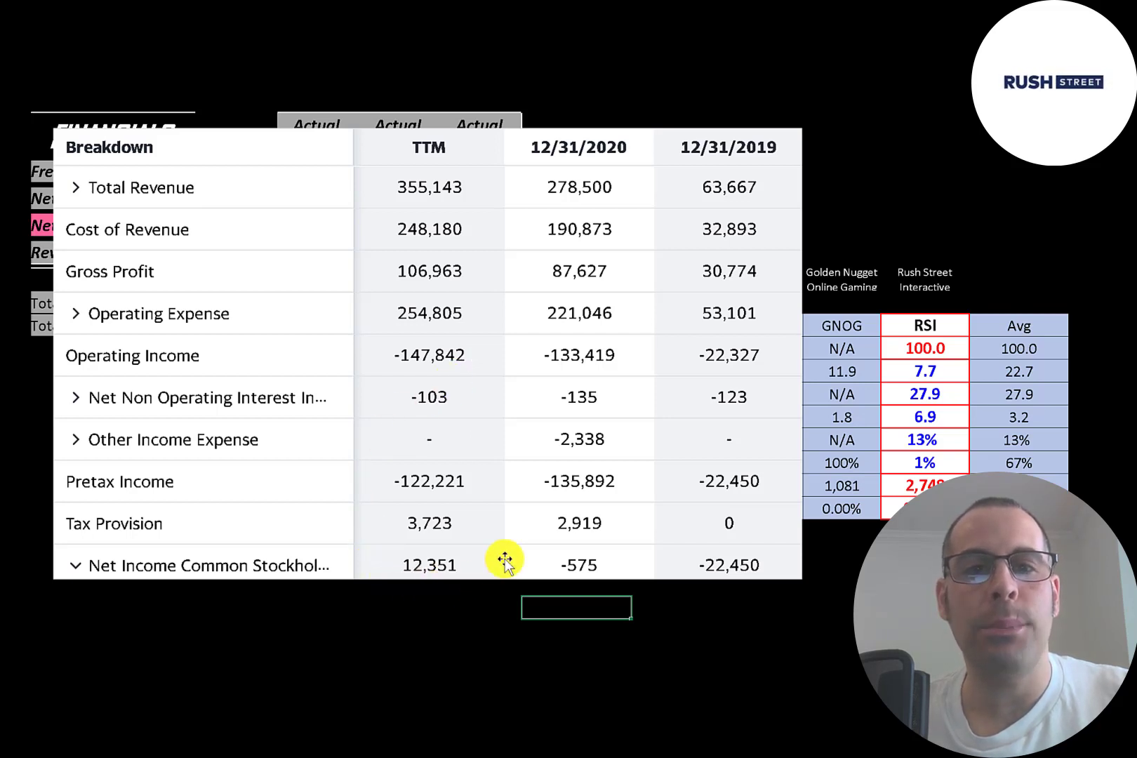
{"action": "mouse_move", "coordinate": [431, 547]}
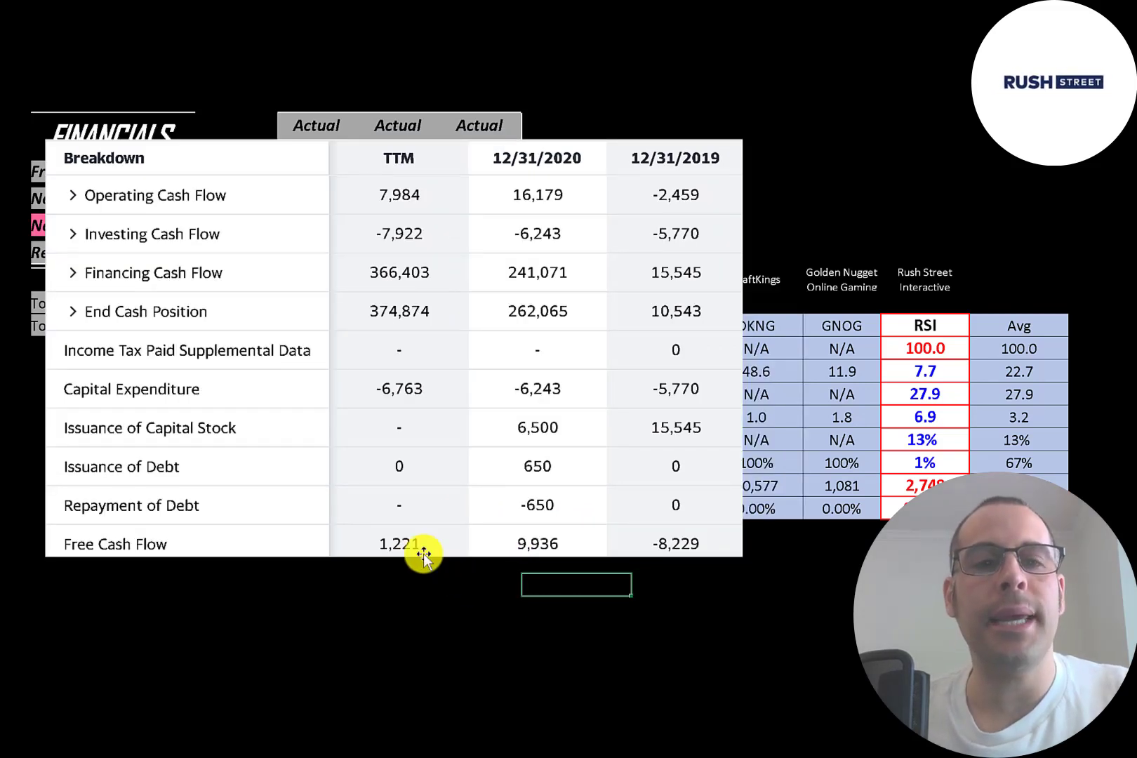
{"action": "mouse_move", "coordinate": [326, 194]}
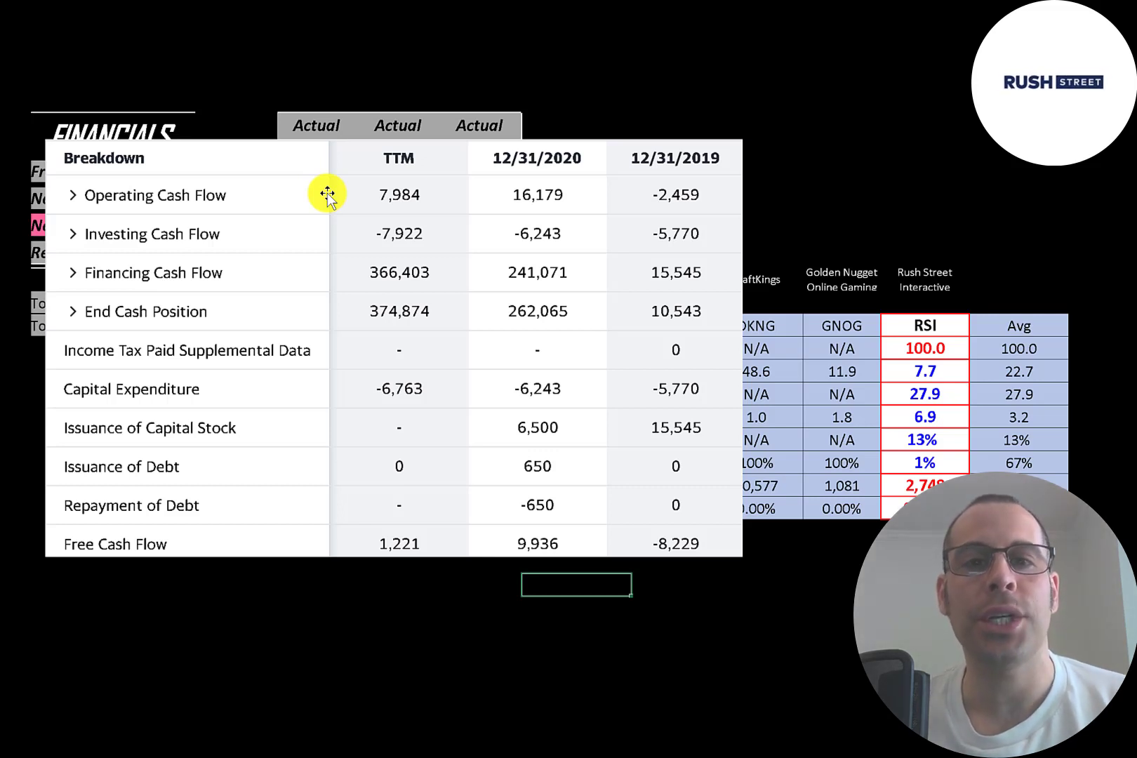
{"action": "mouse_move", "coordinate": [522, 194]}
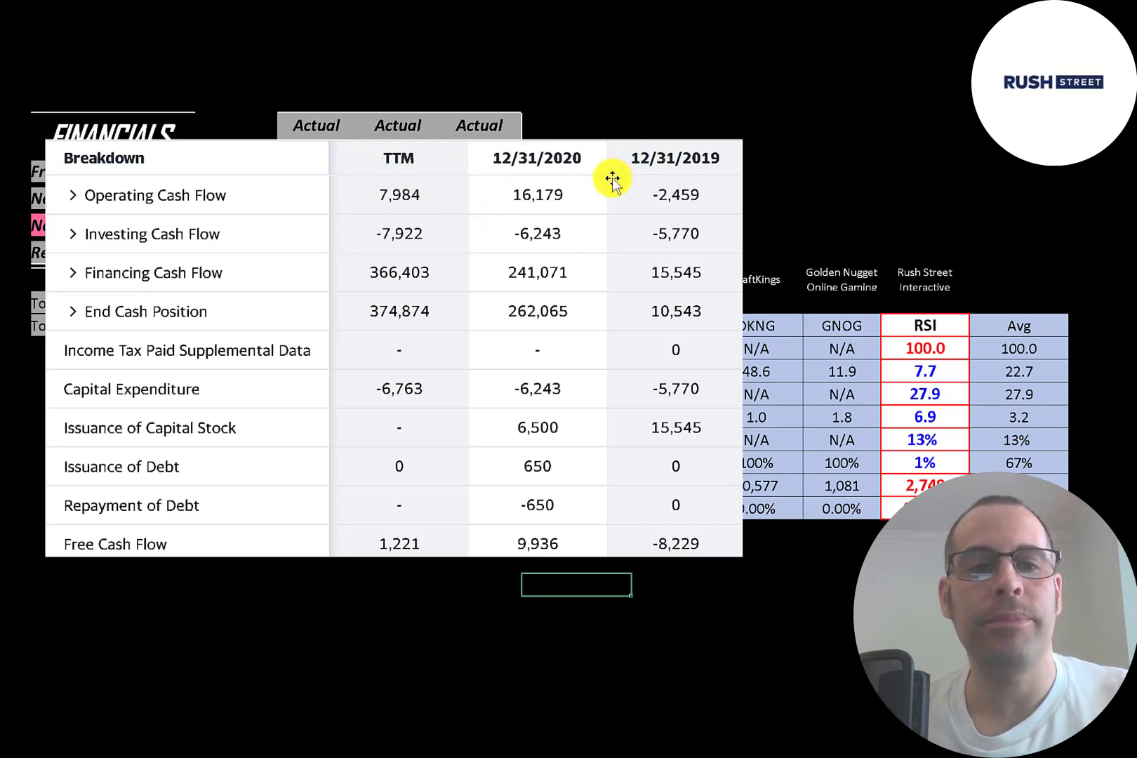
{"action": "mouse_move", "coordinate": [331, 383]}
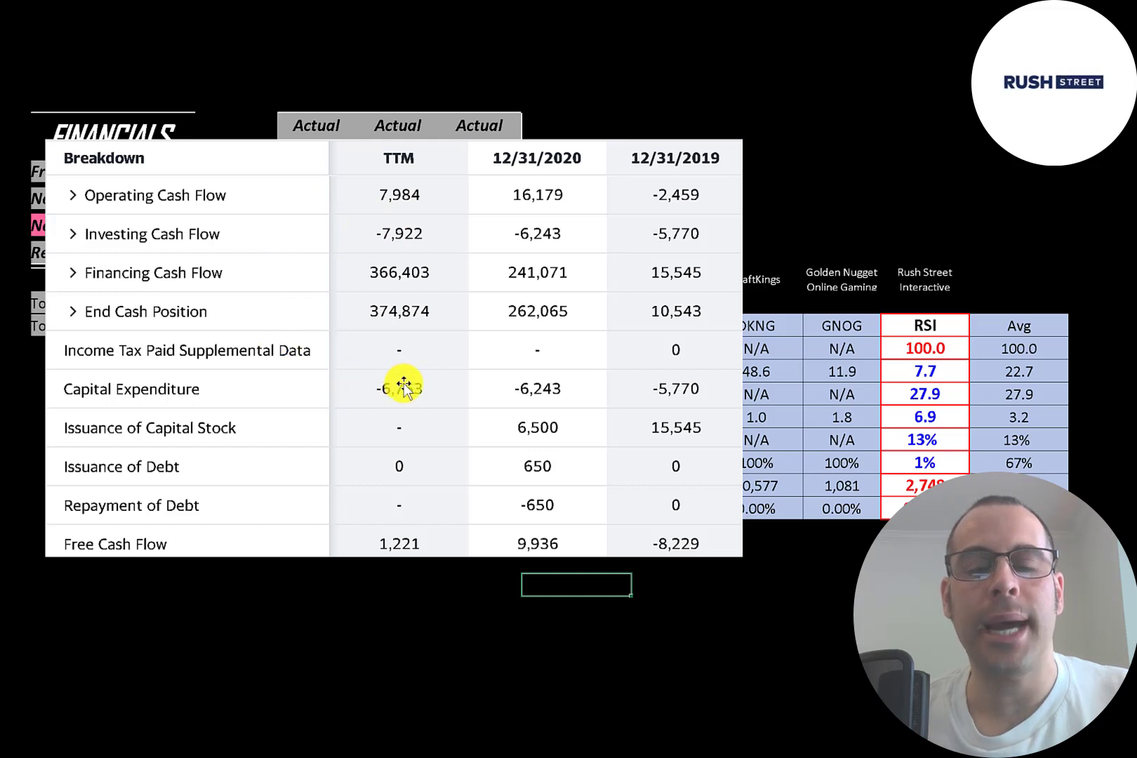
{"action": "mouse_move", "coordinate": [384, 515]}
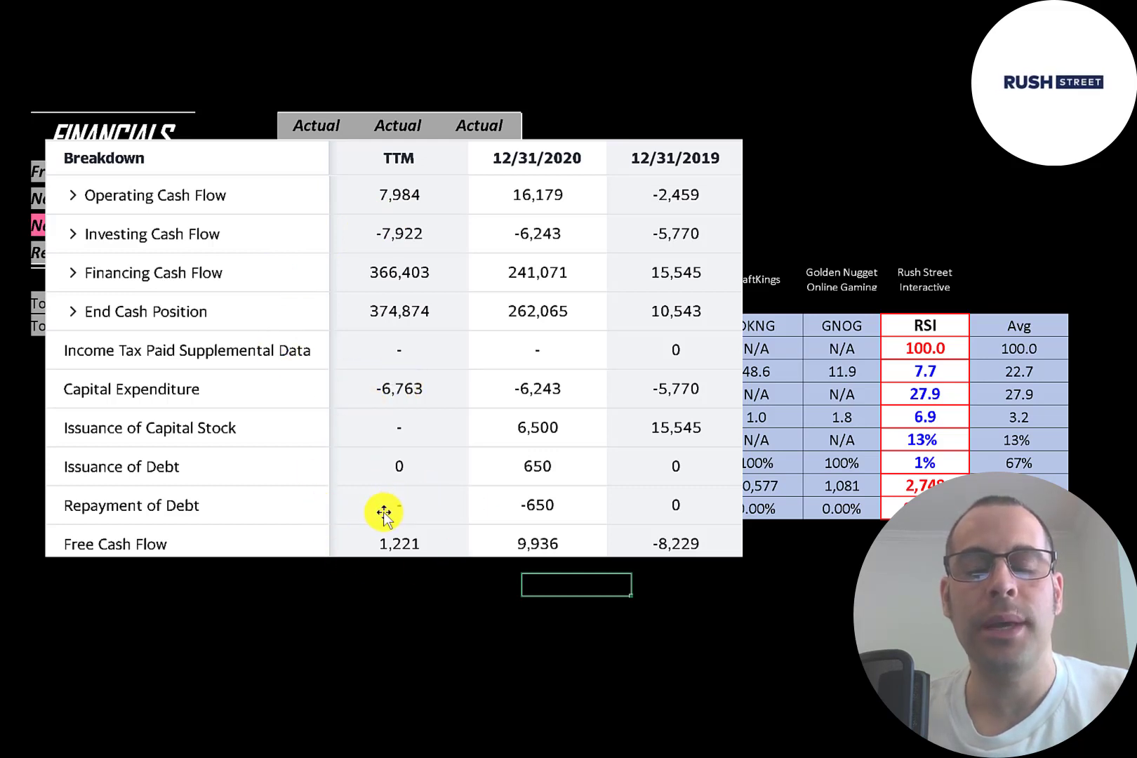
{"action": "mouse_move", "coordinate": [541, 522]}
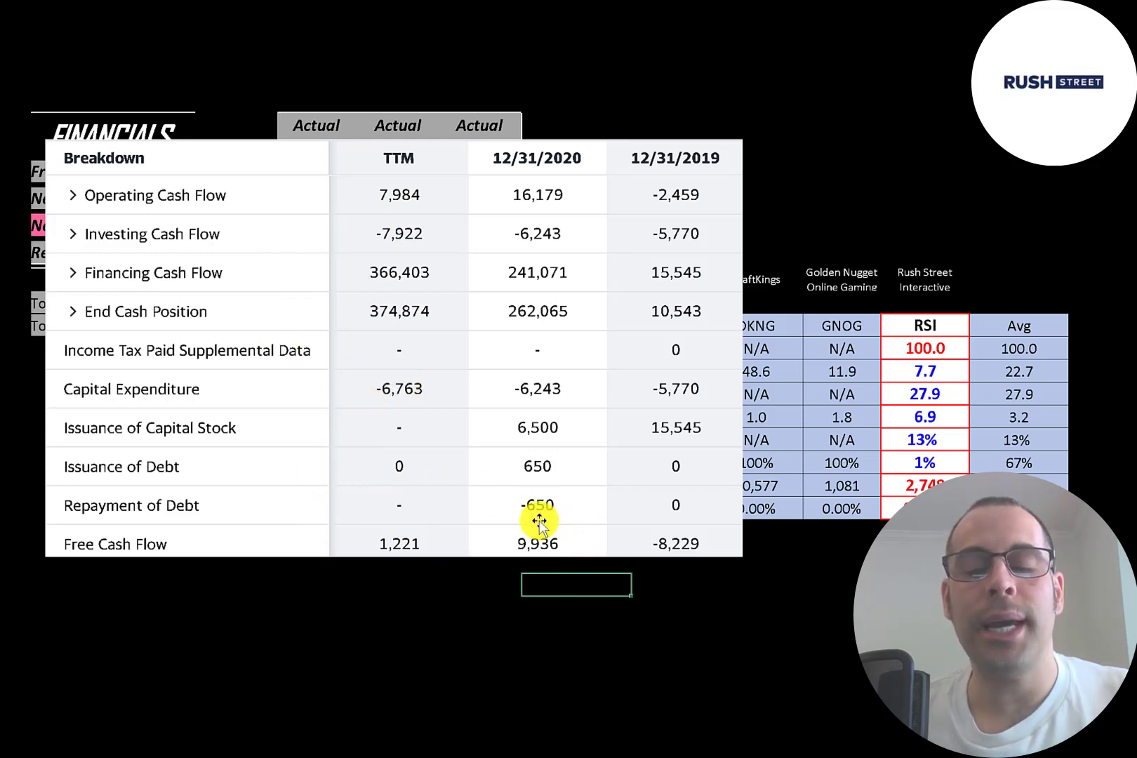
{"action": "mouse_move", "coordinate": [366, 507]}
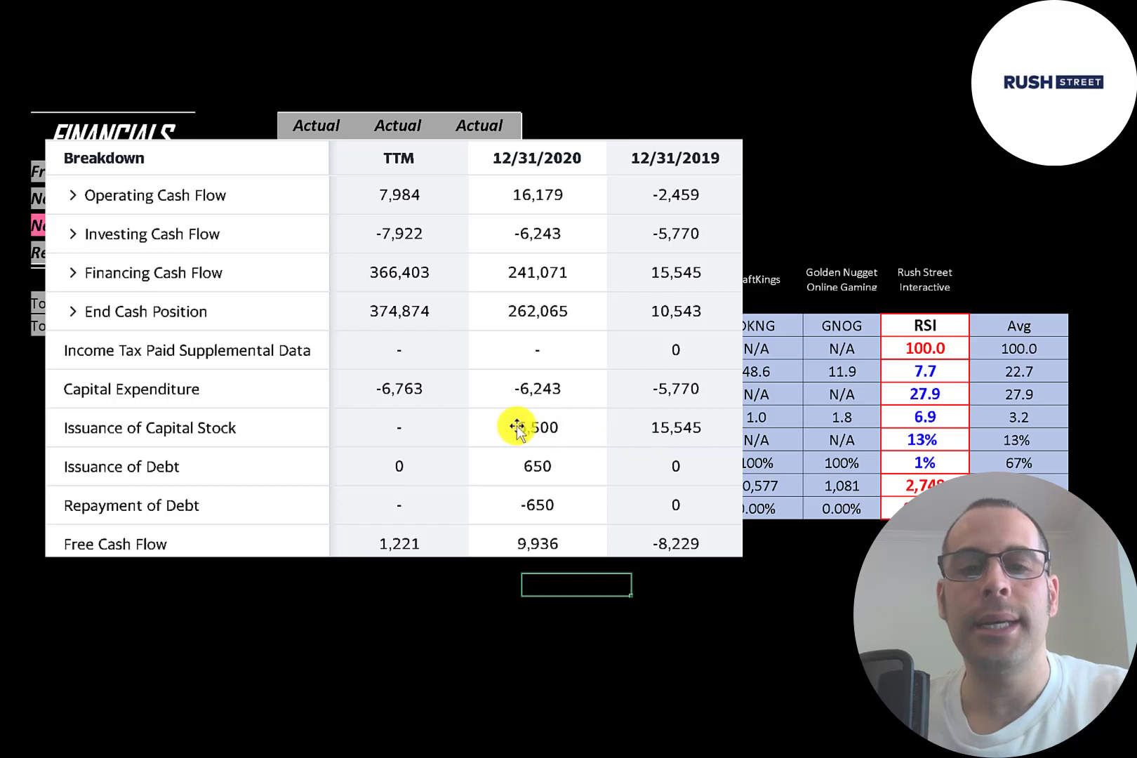
{"action": "mouse_move", "coordinate": [485, 431]}
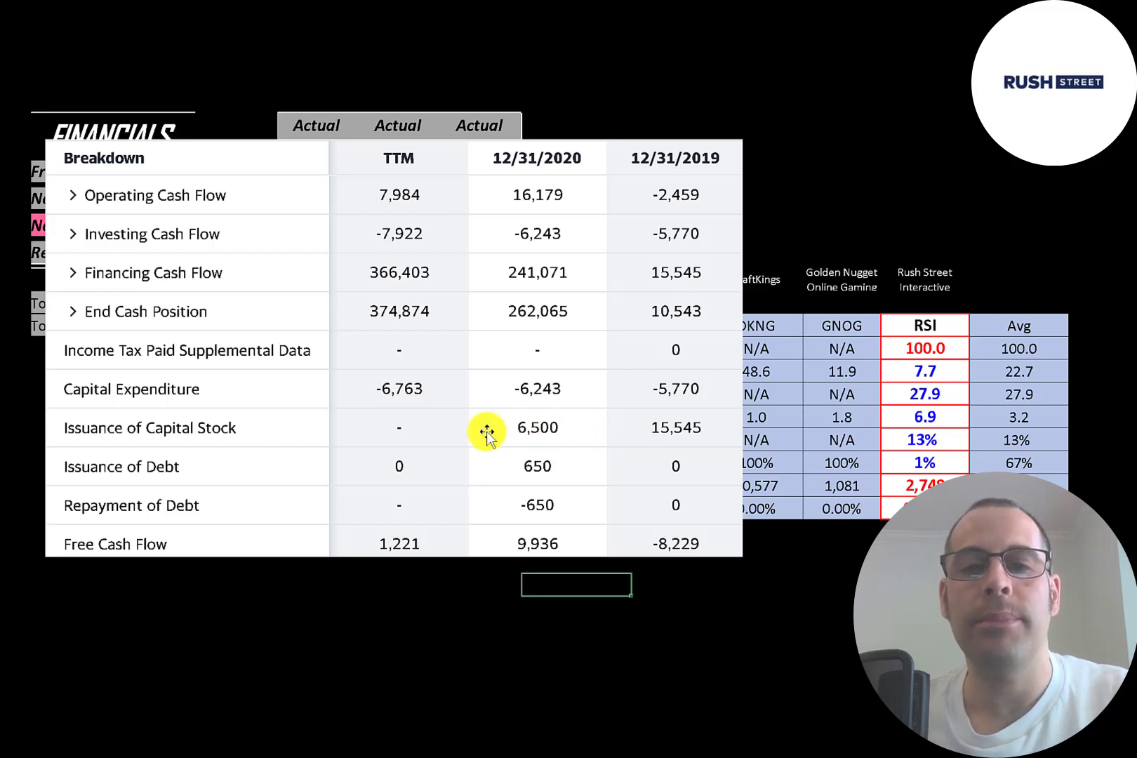
{"action": "mouse_move", "coordinate": [636, 433]}
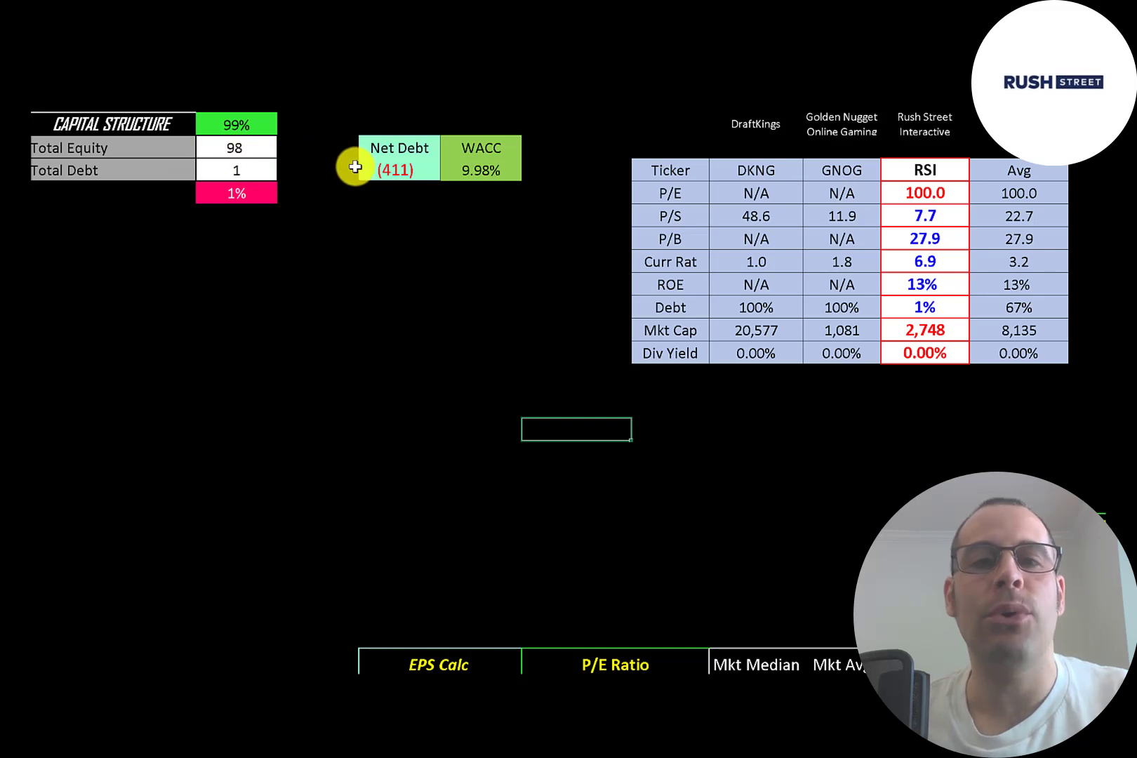
{"action": "mouse_move", "coordinate": [541, 153]}
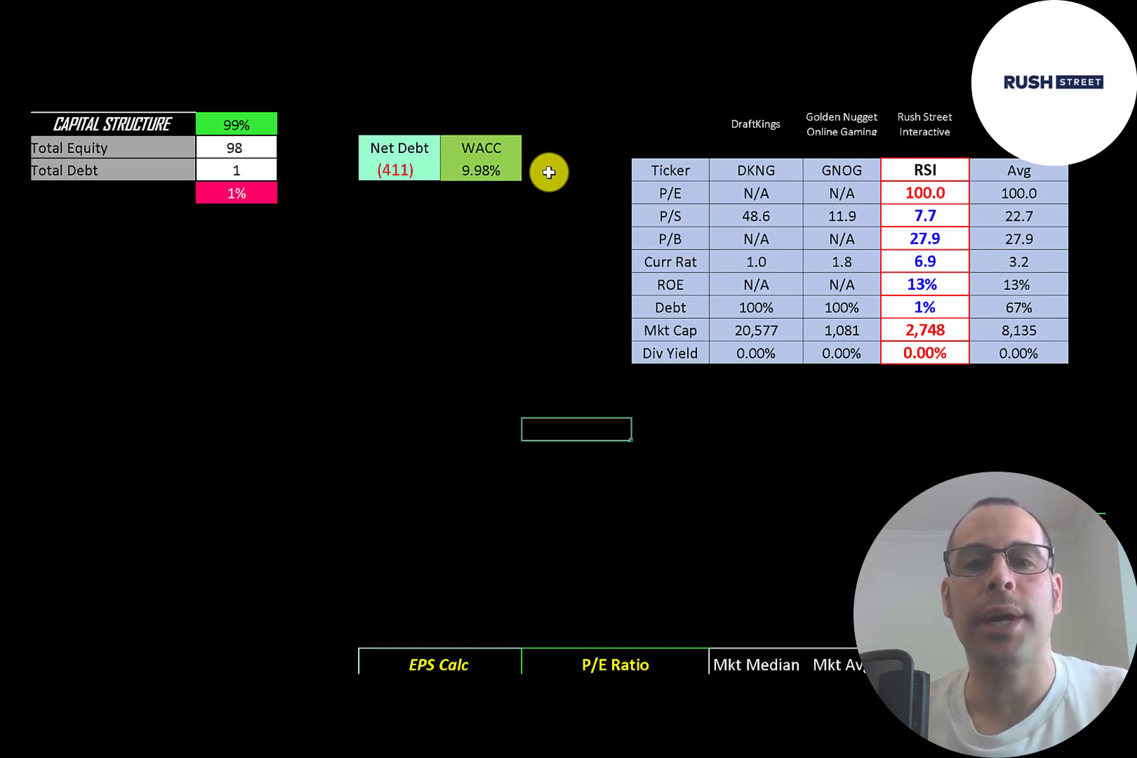
Scroll down to the 993 terminal value, 12.54 actual price and company profile details
{"action": "scroll", "scroll_direction": "down", "scroll_amount": 3}
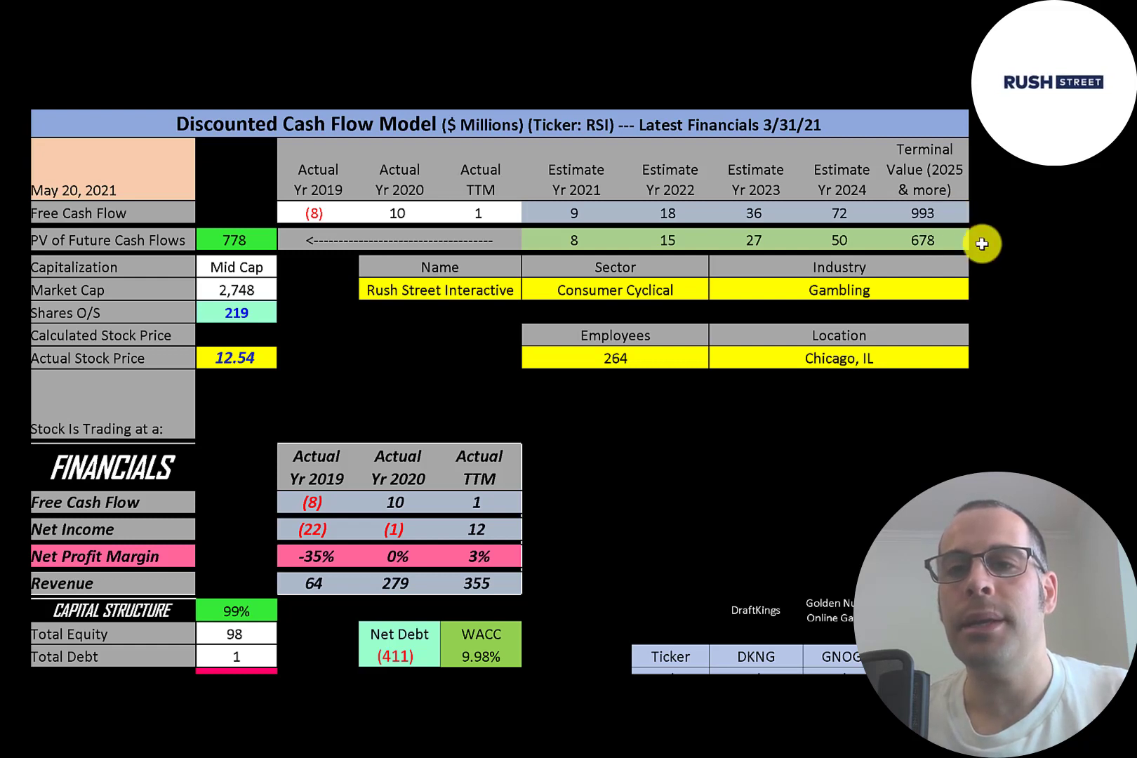
{"action": "mouse_move", "coordinate": [694, 282]}
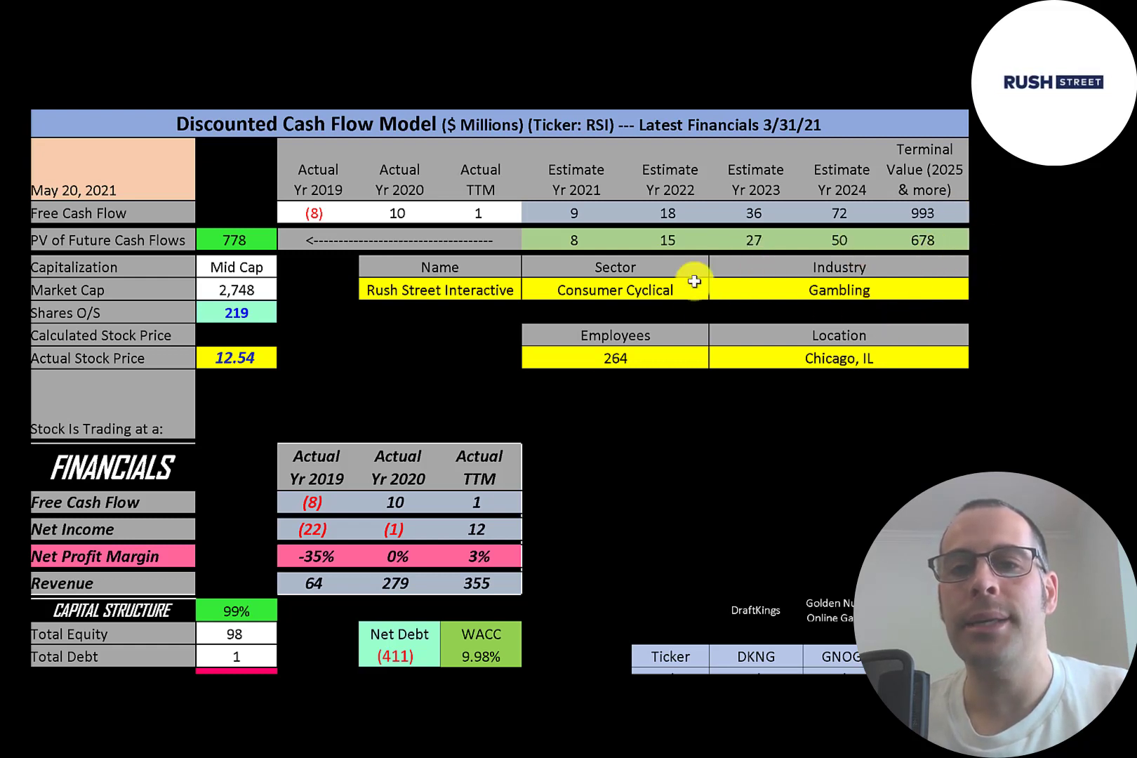
{"action": "mouse_move", "coordinate": [166, 143]}
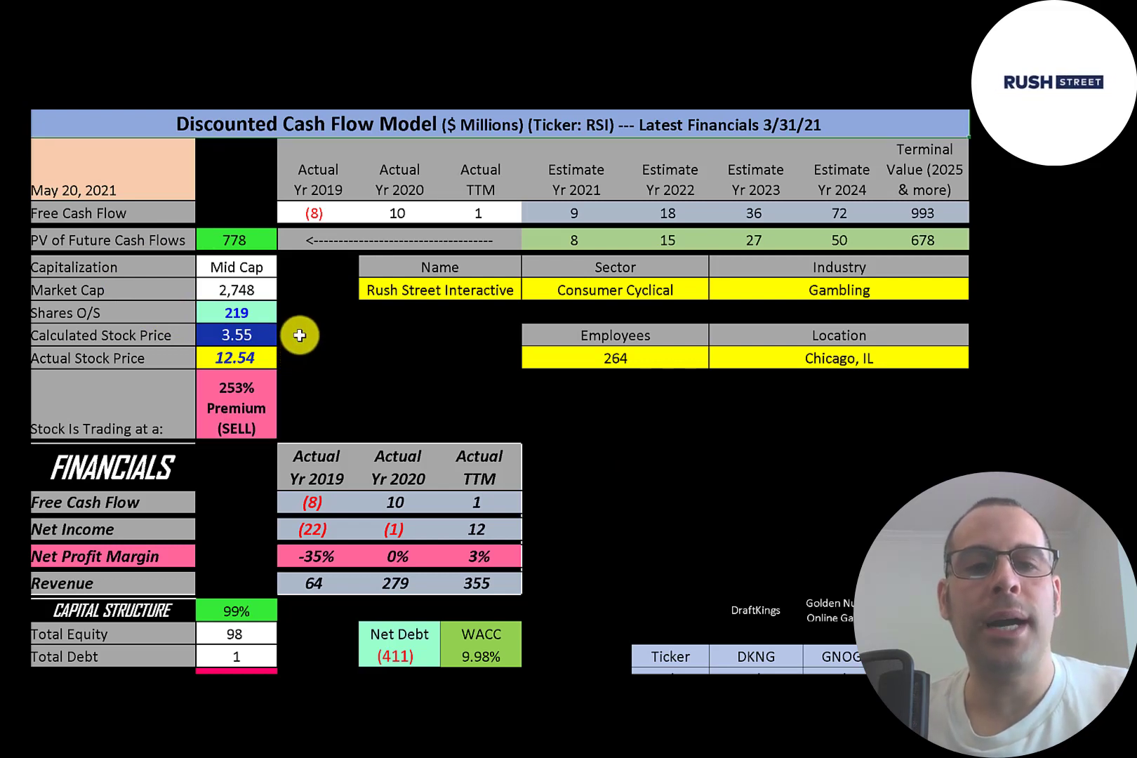
{"action": "mouse_move", "coordinate": [298, 360]}
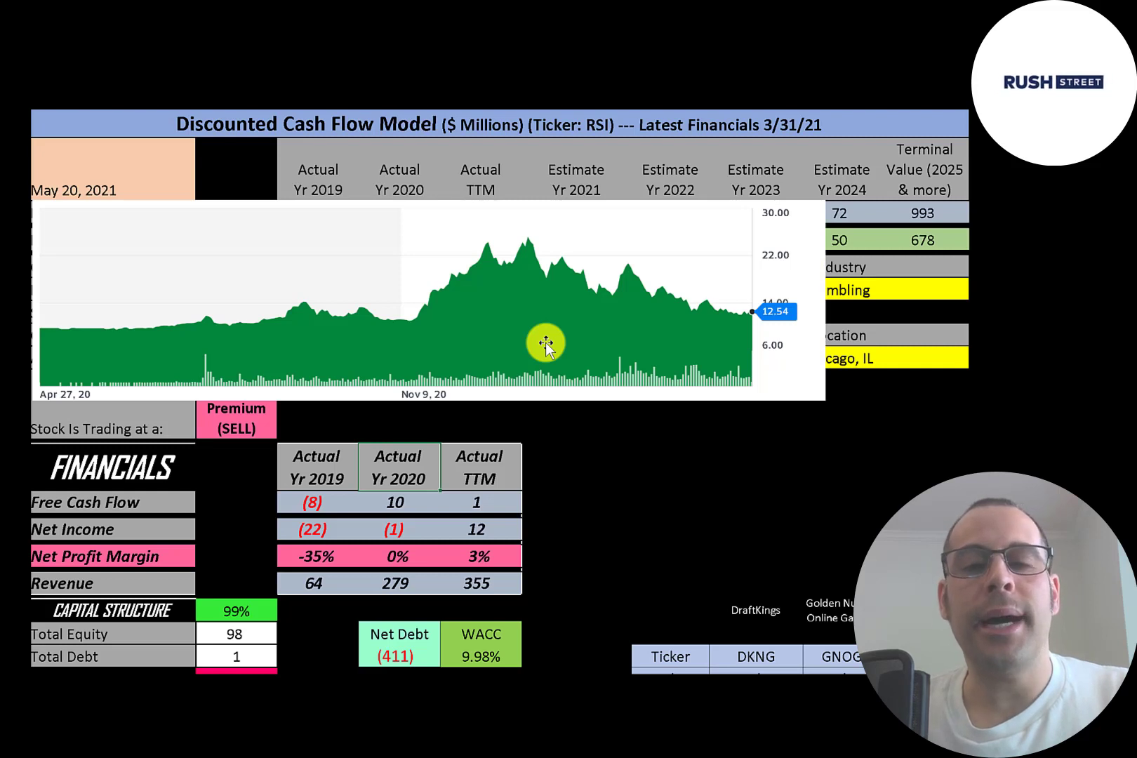
{"action": "mouse_move", "coordinate": [57, 318]}
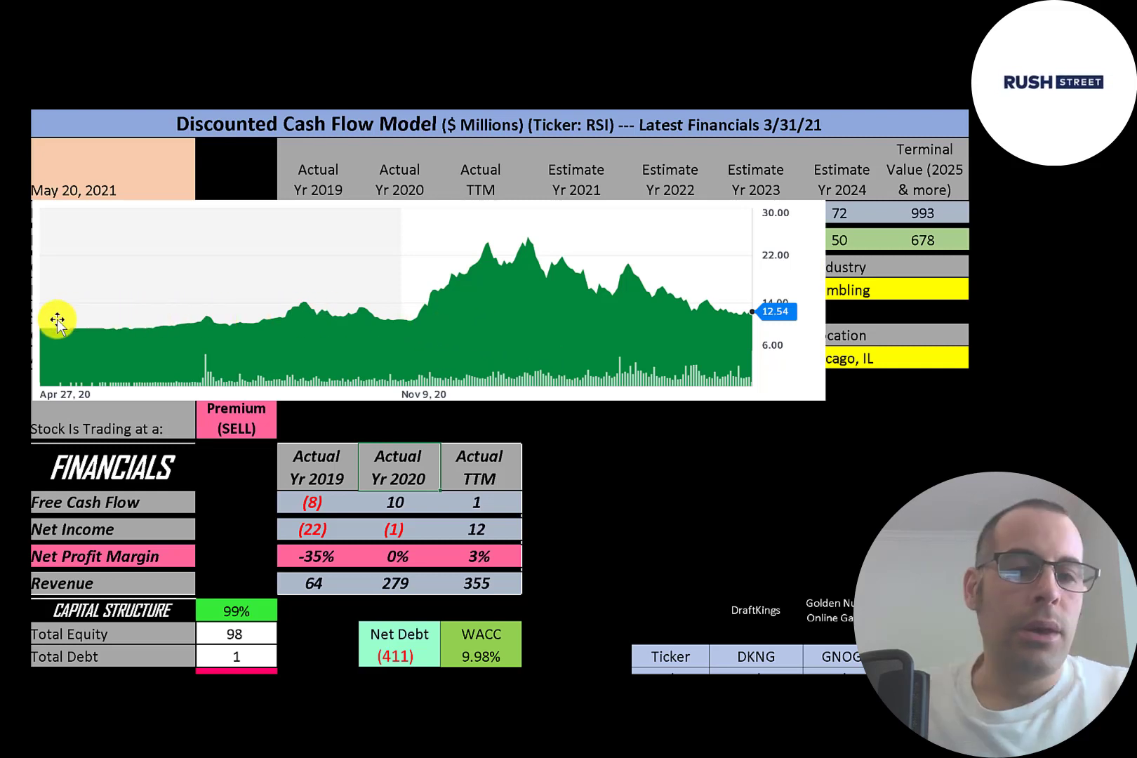
{"action": "mouse_move", "coordinate": [266, 327]}
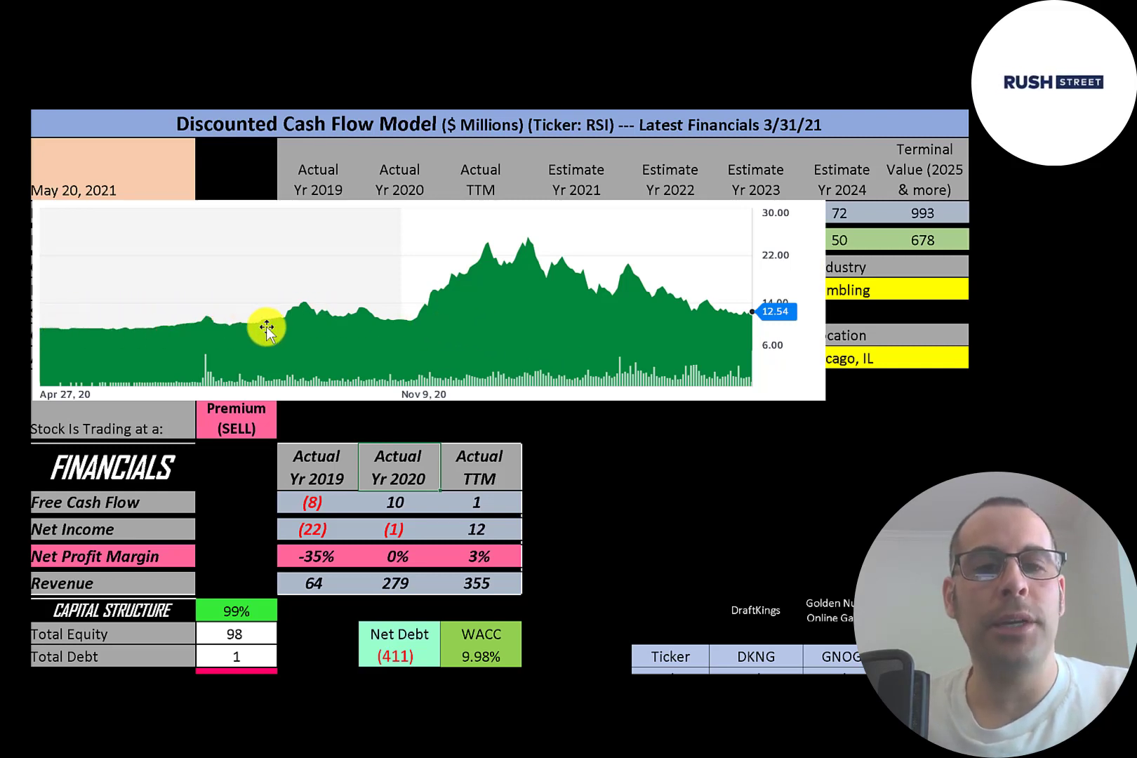
Move the RSI price chart picture slightly lower over the top of the model
{"action": "left_click_drag", "start_coordinate": [266, 326], "coordinate": [413, 391]}
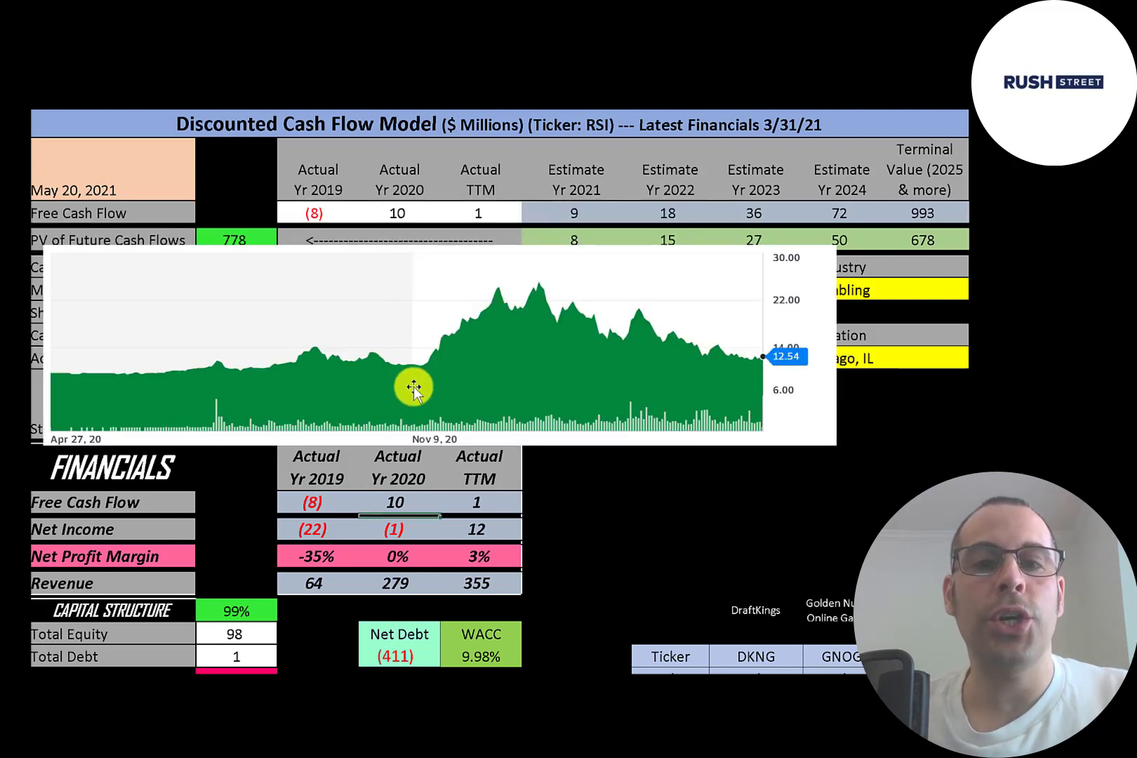
{"action": "mouse_move", "coordinate": [522, 288]}
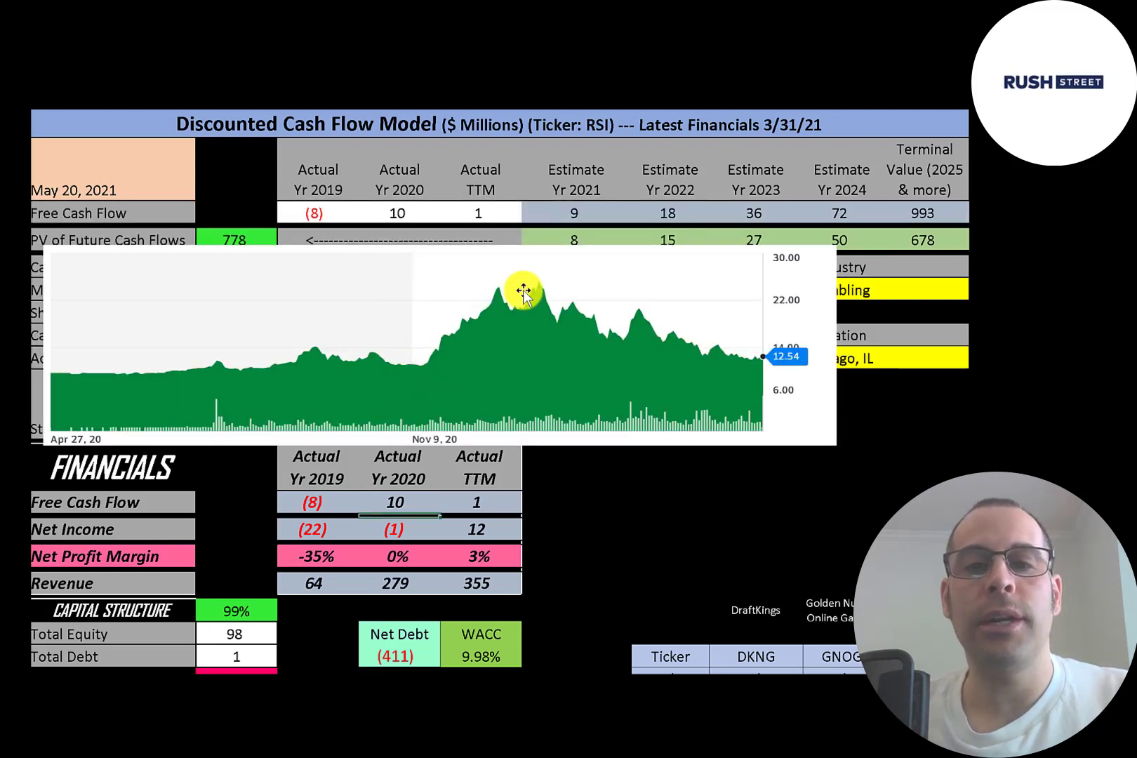
{"action": "mouse_move", "coordinate": [432, 370]}
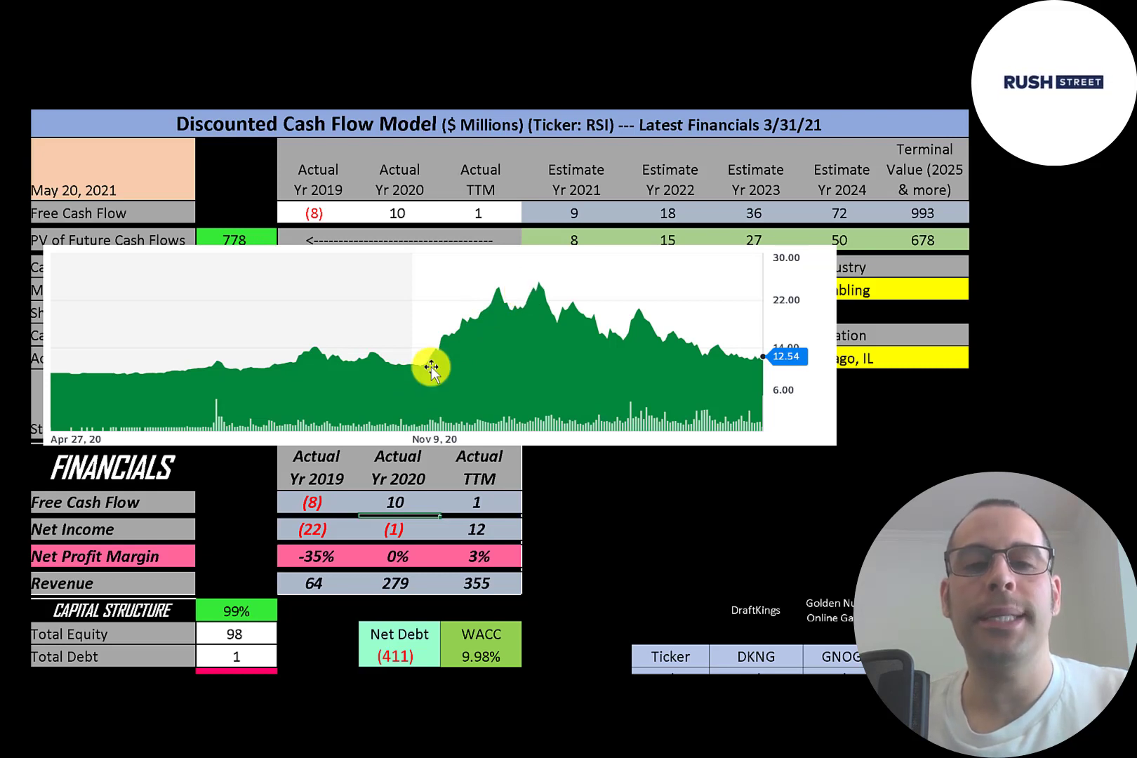
{"action": "mouse_move", "coordinate": [651, 329]}
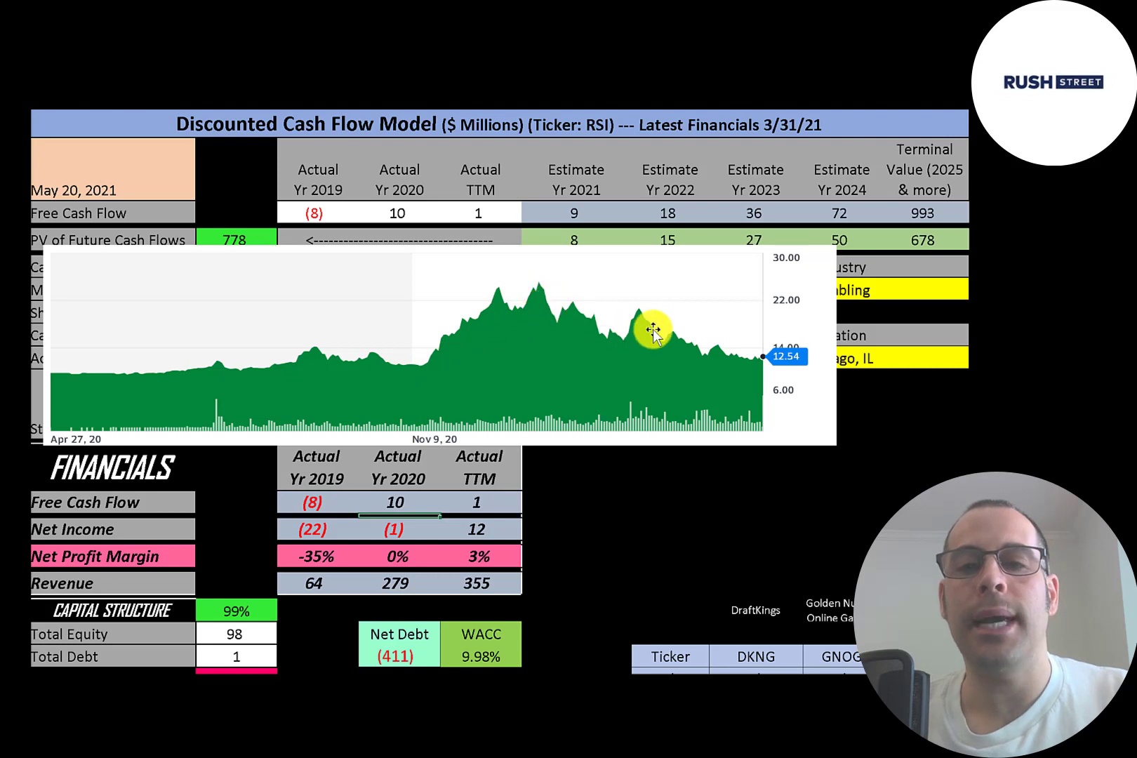
{"action": "mouse_move", "coordinate": [750, 363]}
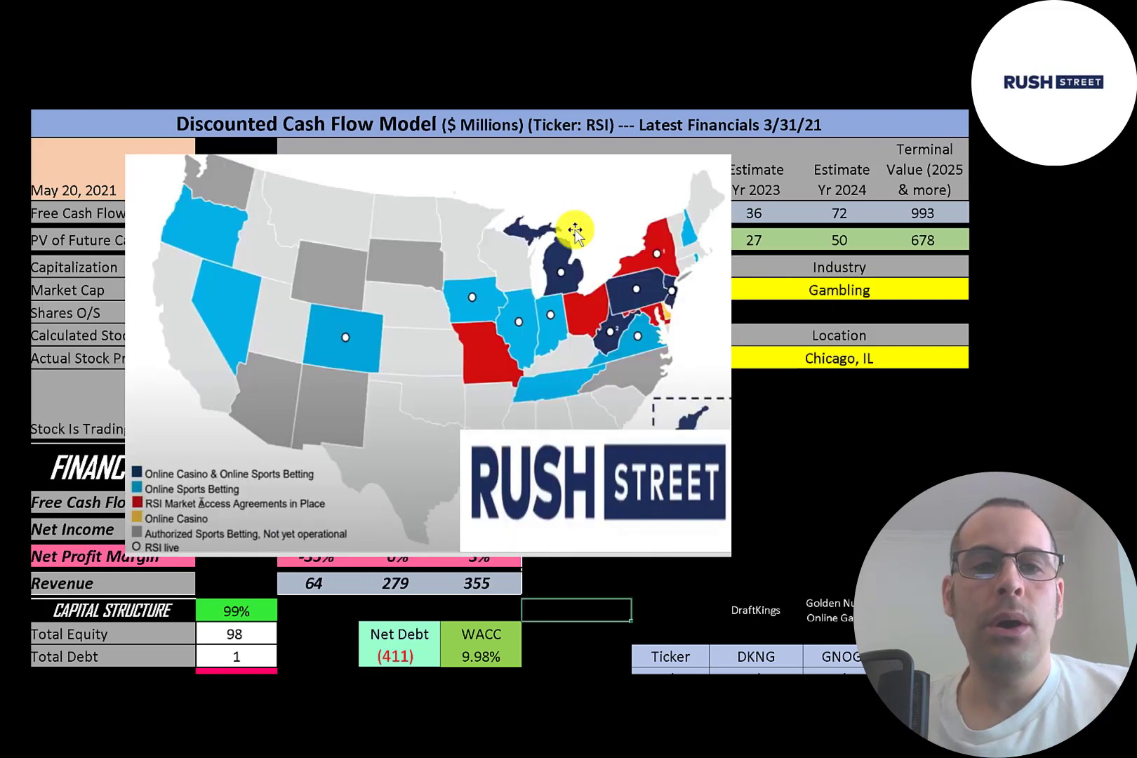
{"action": "mouse_move", "coordinate": [632, 279]}
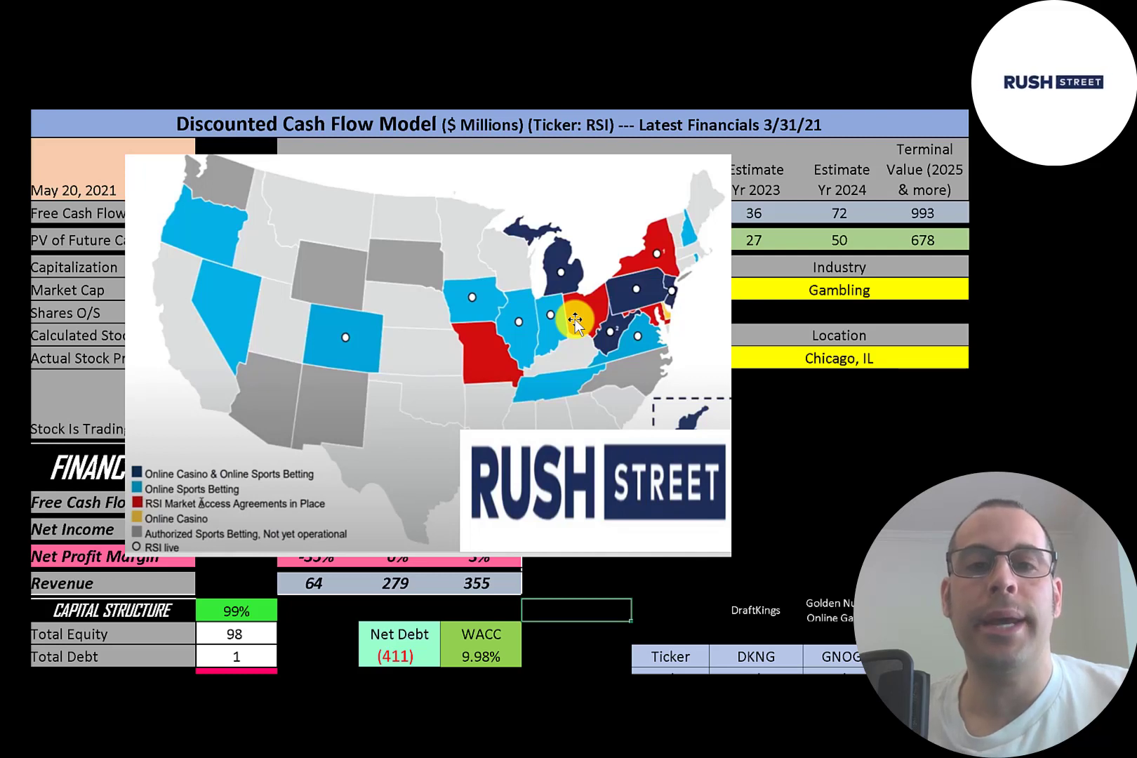
{"action": "mouse_move", "coordinate": [333, 406]}
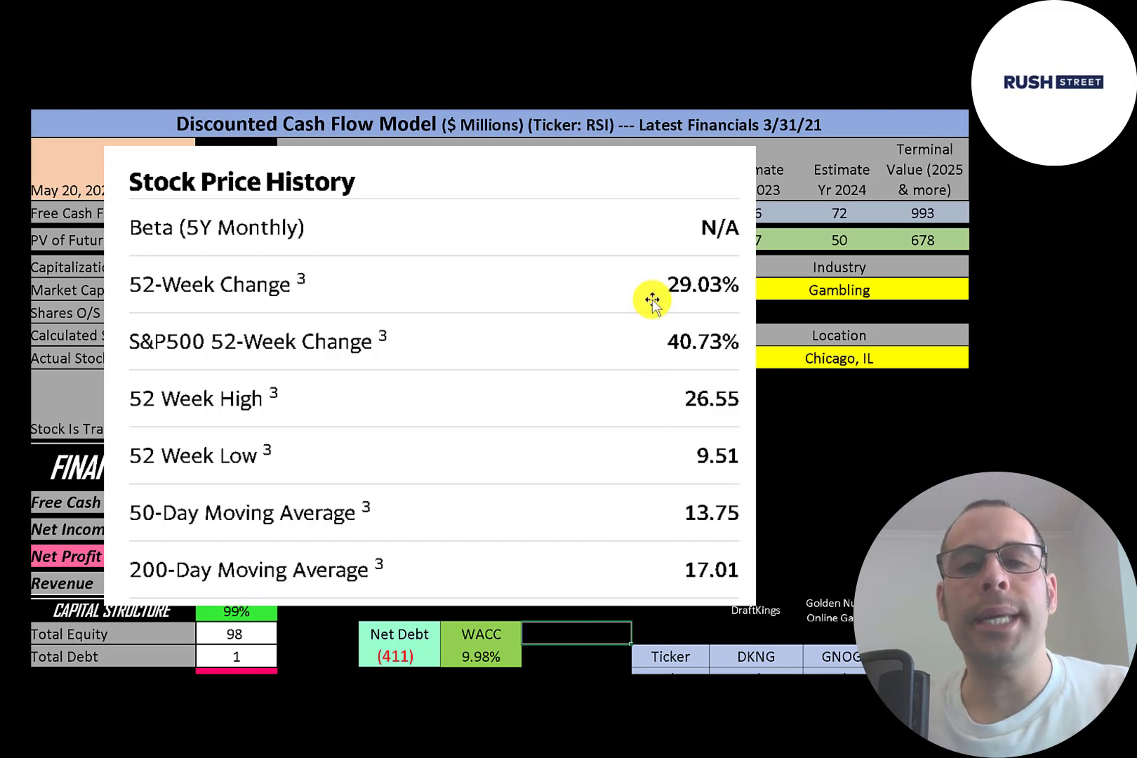
{"action": "mouse_move", "coordinate": [639, 337]}
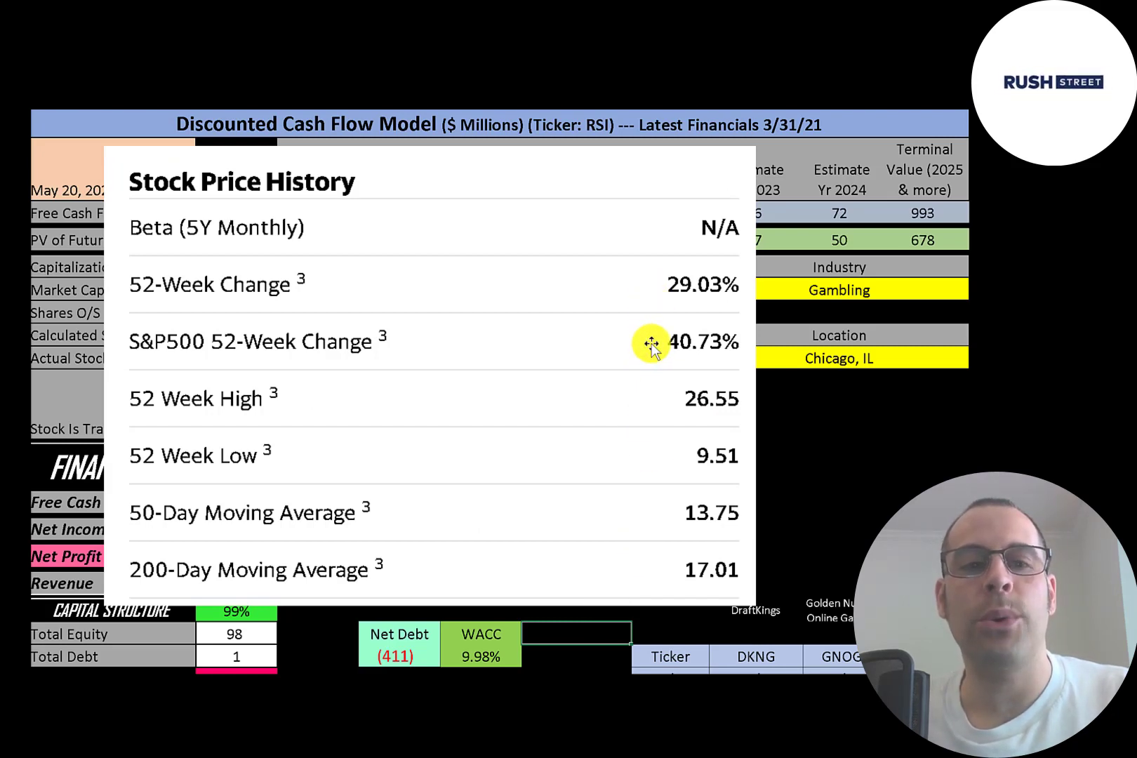
{"action": "mouse_move", "coordinate": [694, 452]}
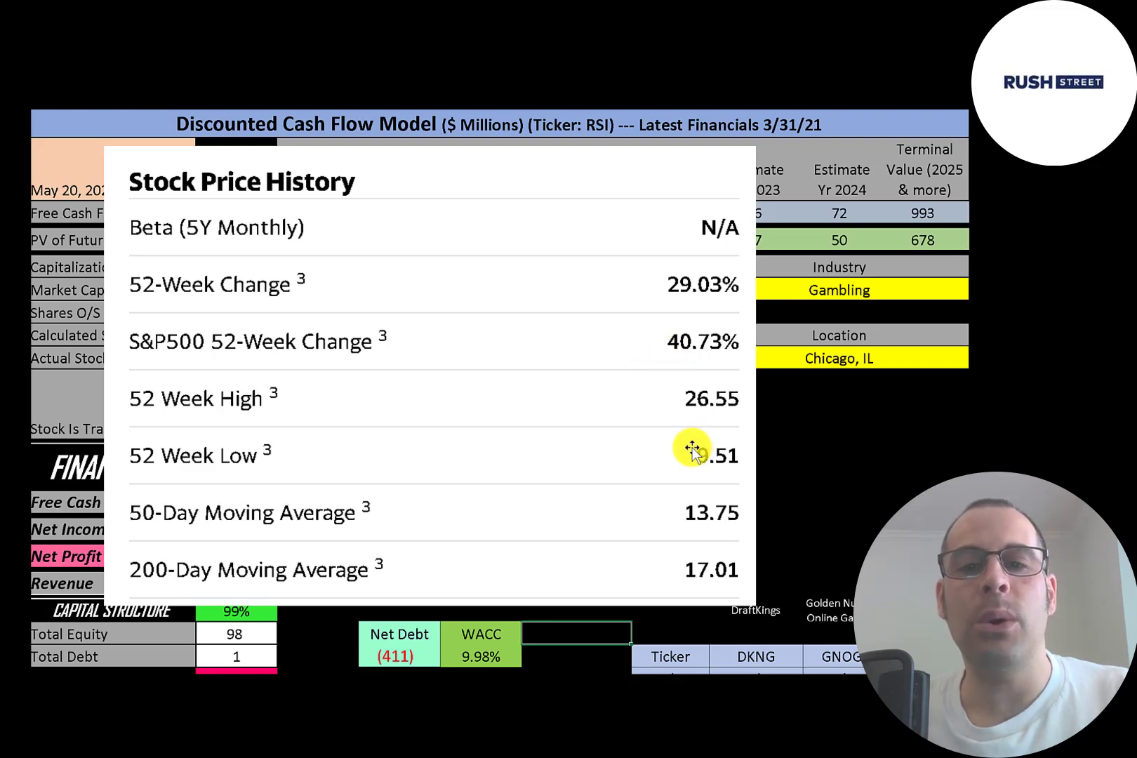
{"action": "mouse_move", "coordinate": [386, 367]}
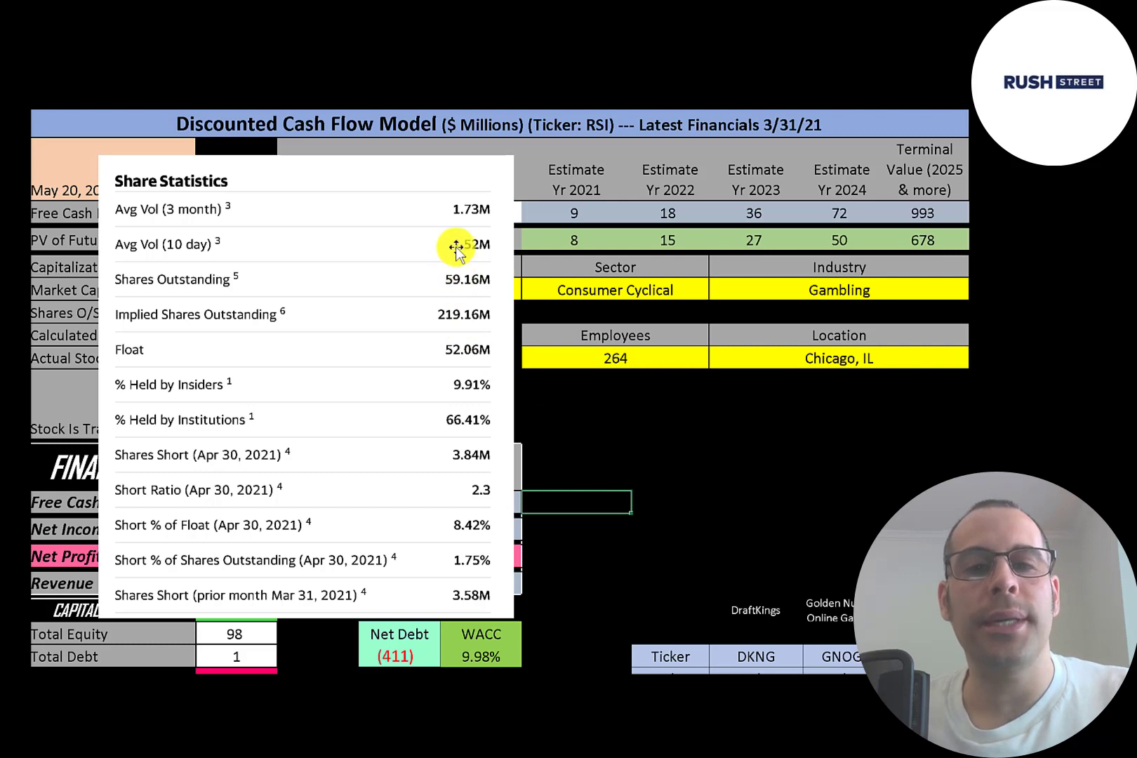
{"action": "mouse_move", "coordinate": [420, 316]}
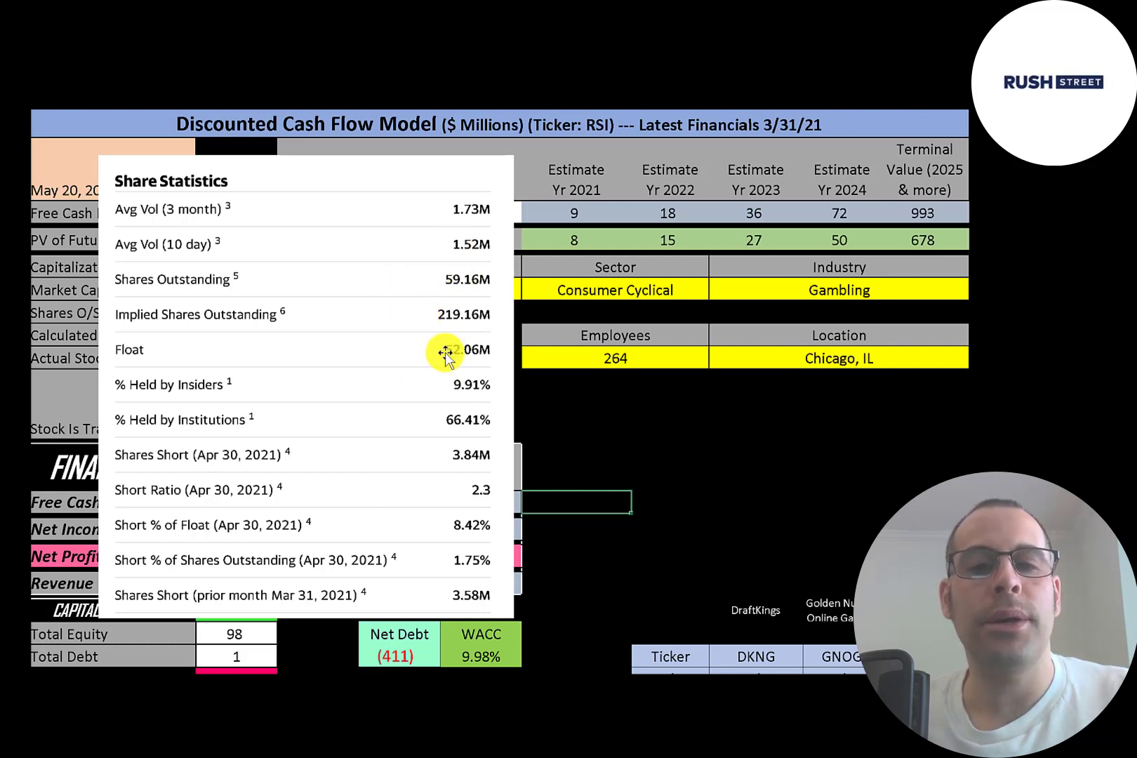
{"action": "mouse_move", "coordinate": [438, 408]}
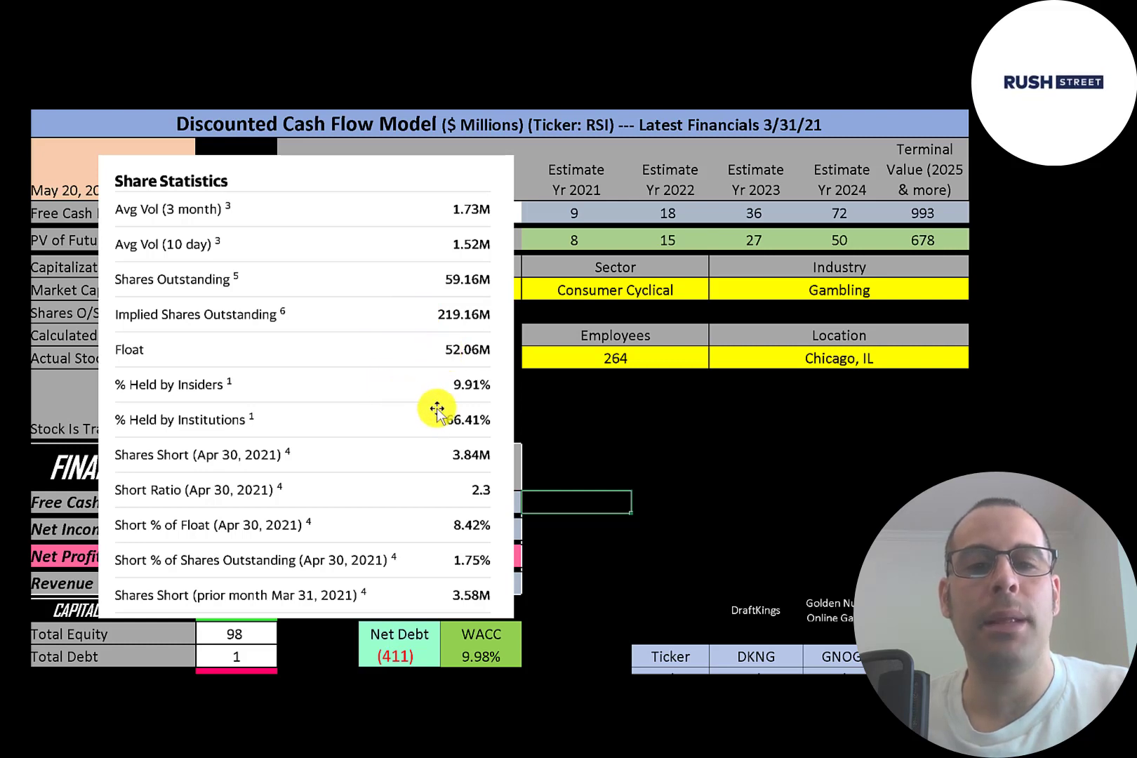
{"action": "mouse_move", "coordinate": [456, 518]}
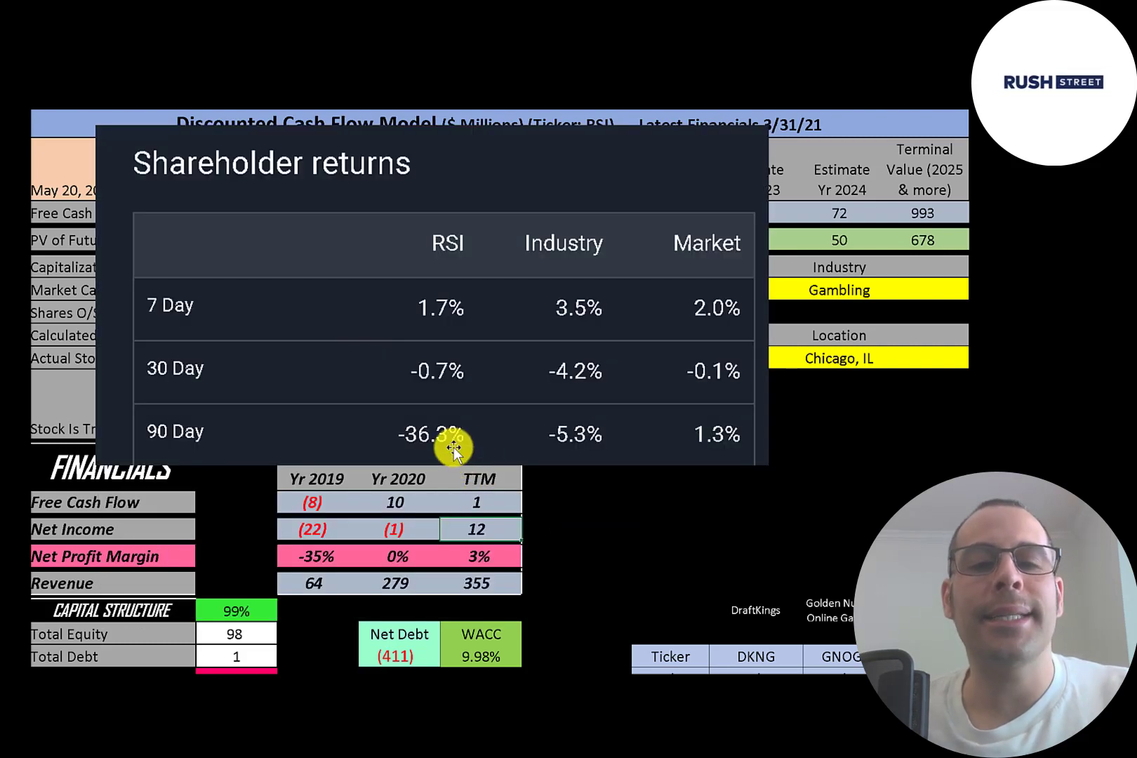
{"action": "mouse_move", "coordinate": [521, 437]}
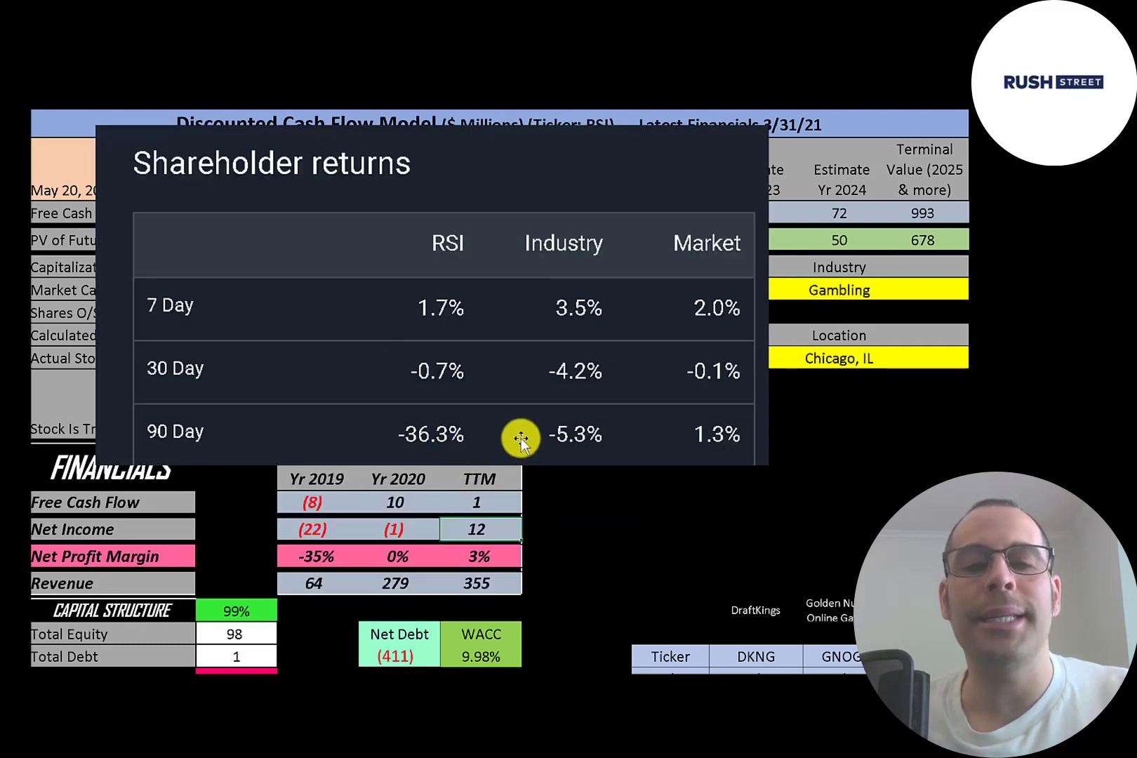
{"action": "mouse_move", "coordinate": [649, 433]}
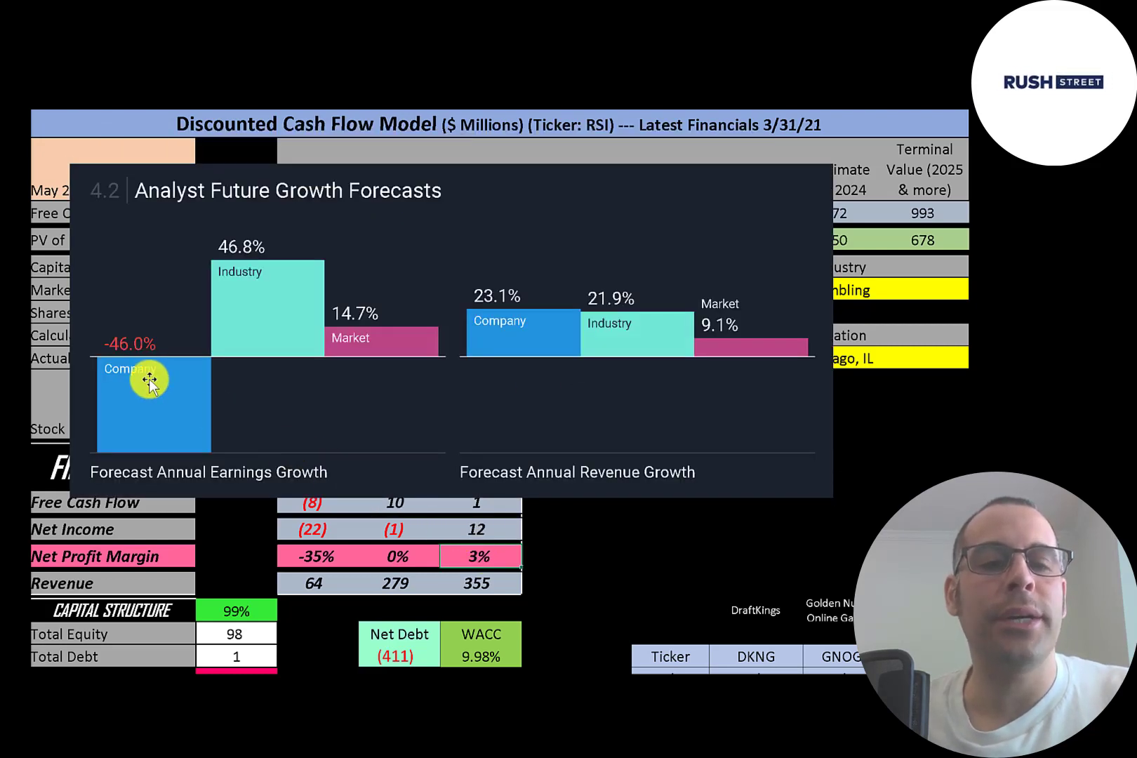
{"action": "mouse_move", "coordinate": [240, 319]}
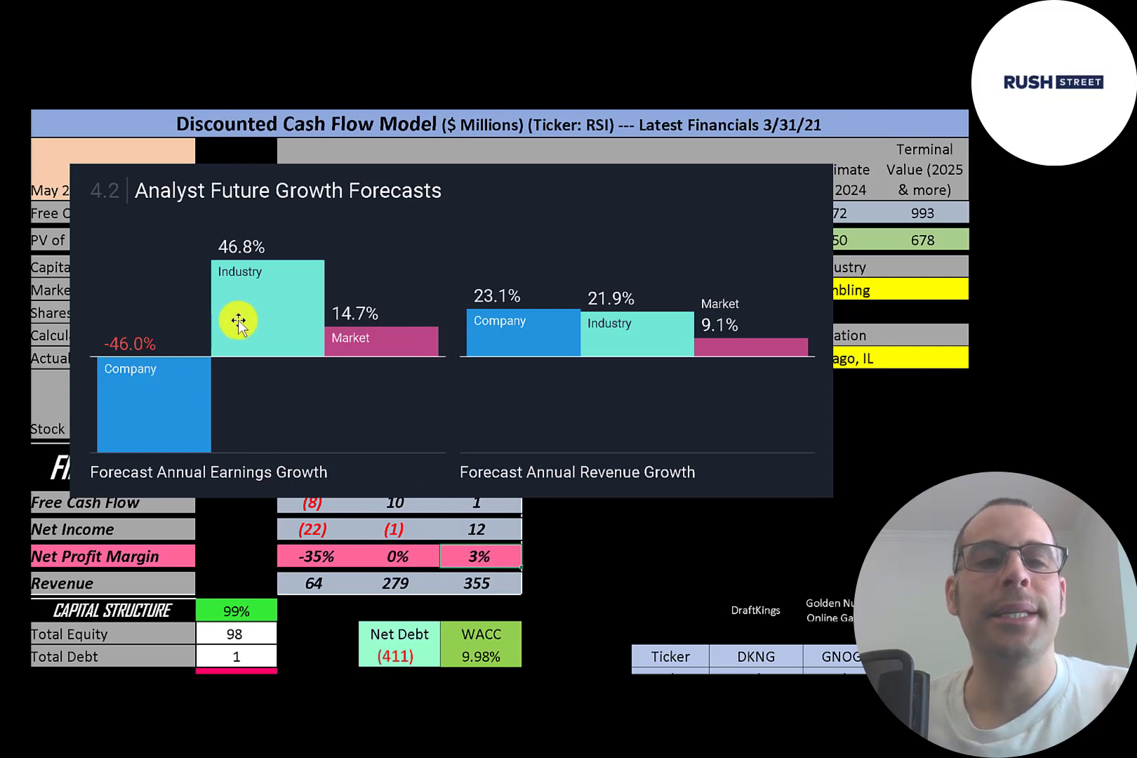
{"action": "mouse_move", "coordinate": [330, 343]}
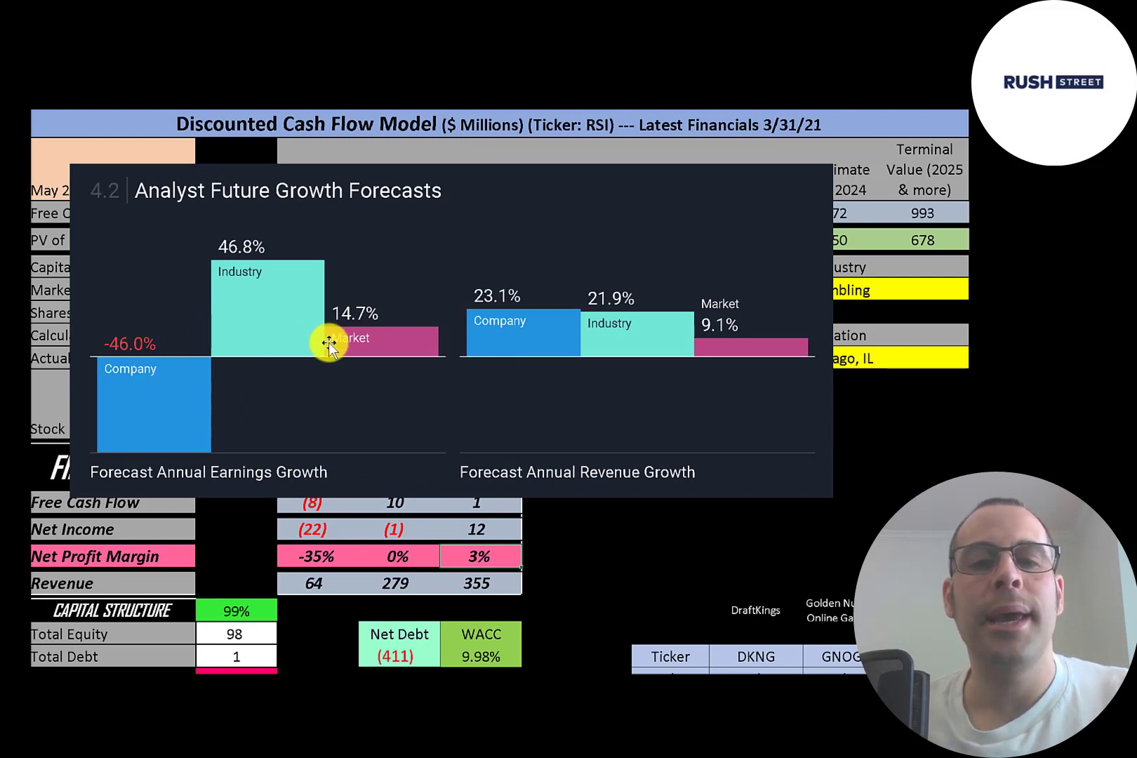
{"action": "mouse_move", "coordinate": [354, 355]}
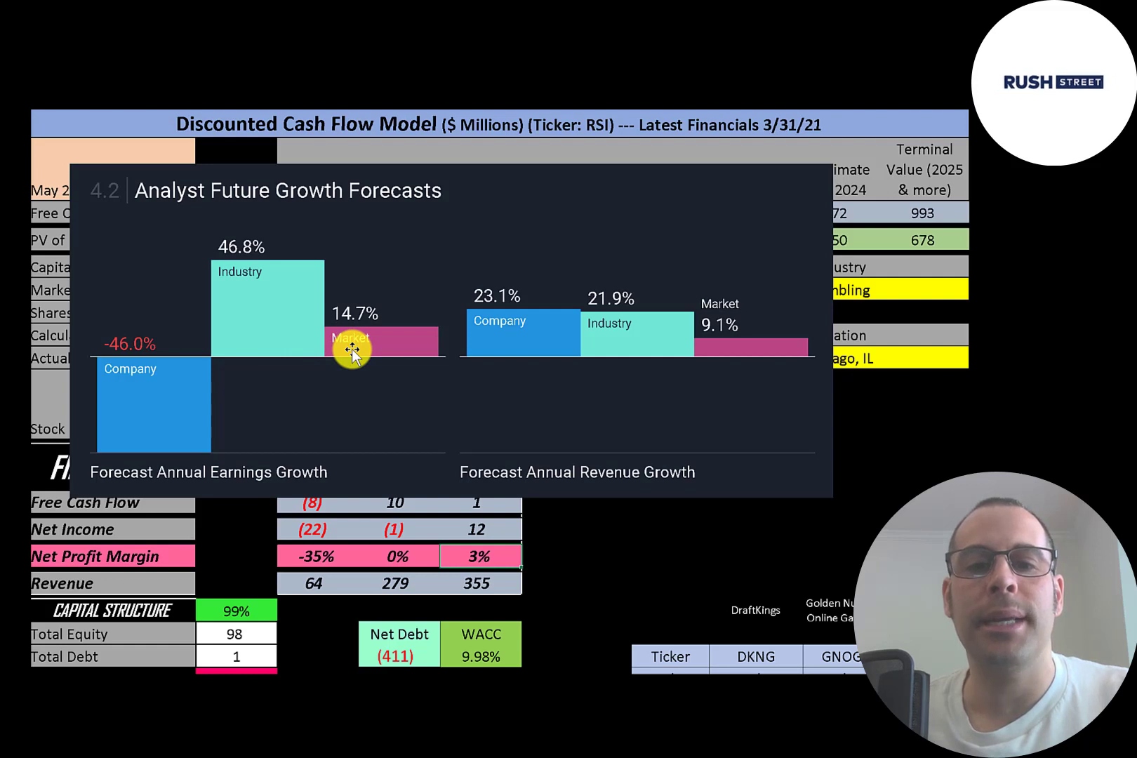
{"action": "mouse_move", "coordinate": [486, 343]}
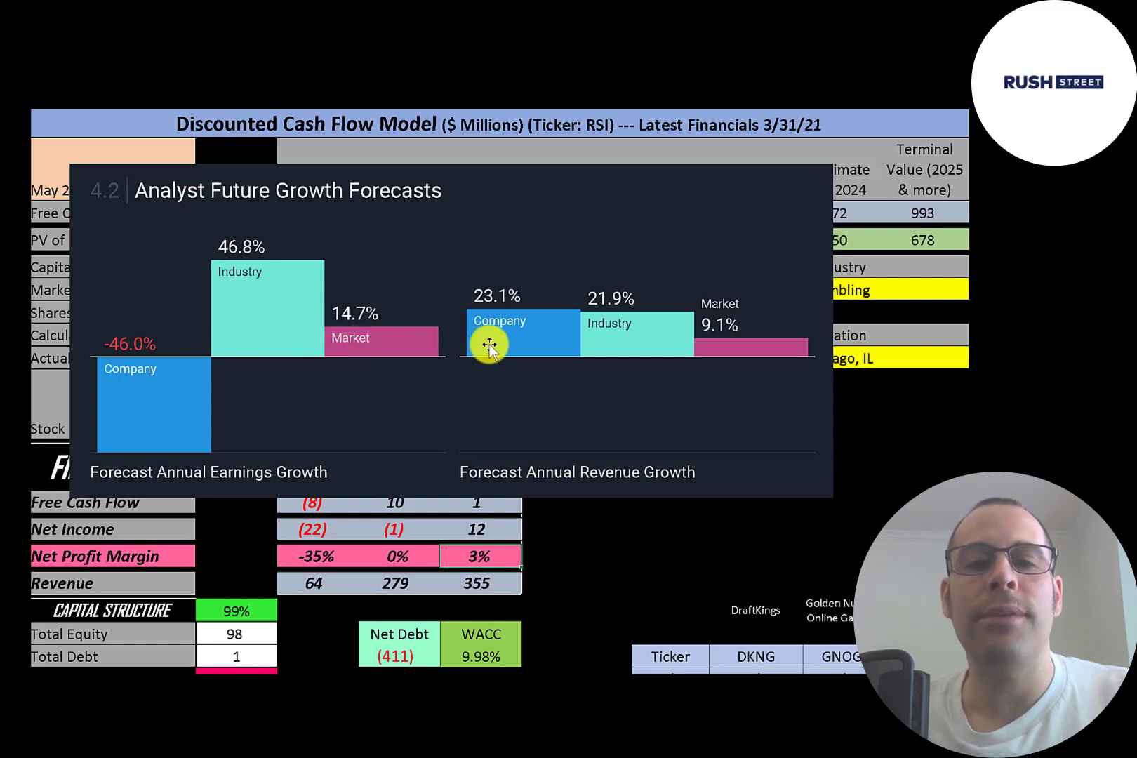
{"action": "mouse_move", "coordinate": [597, 334]}
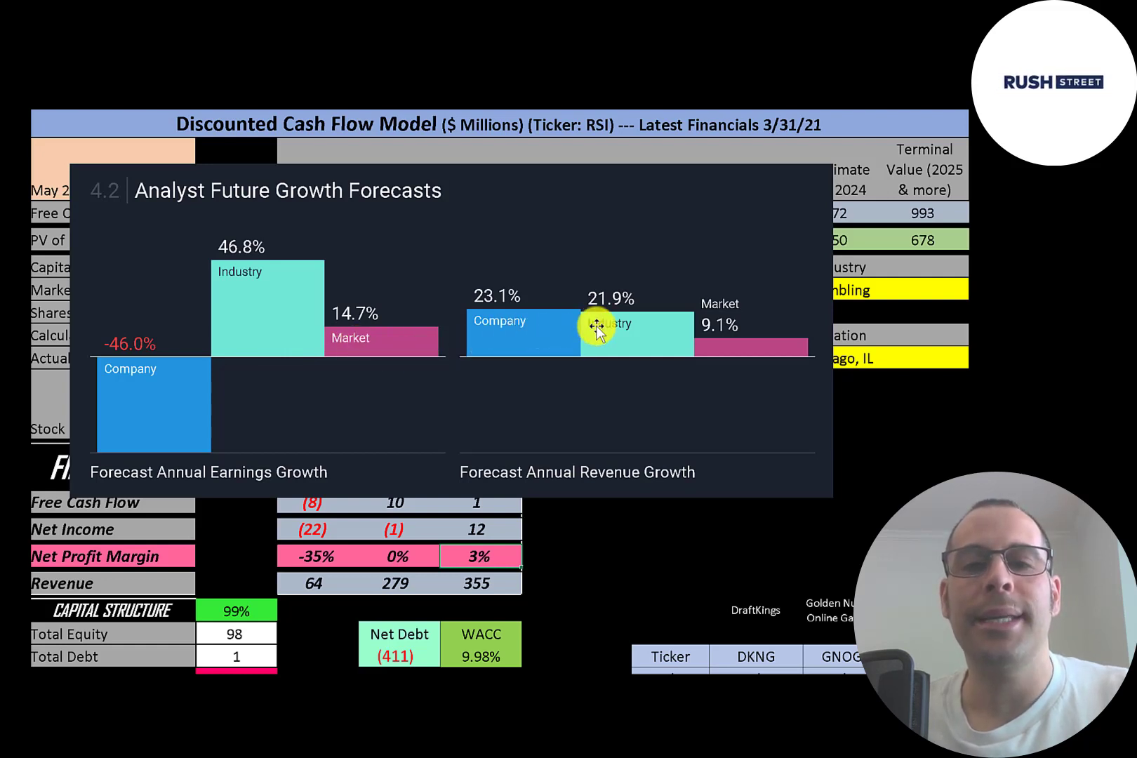
{"action": "mouse_move", "coordinate": [718, 323]}
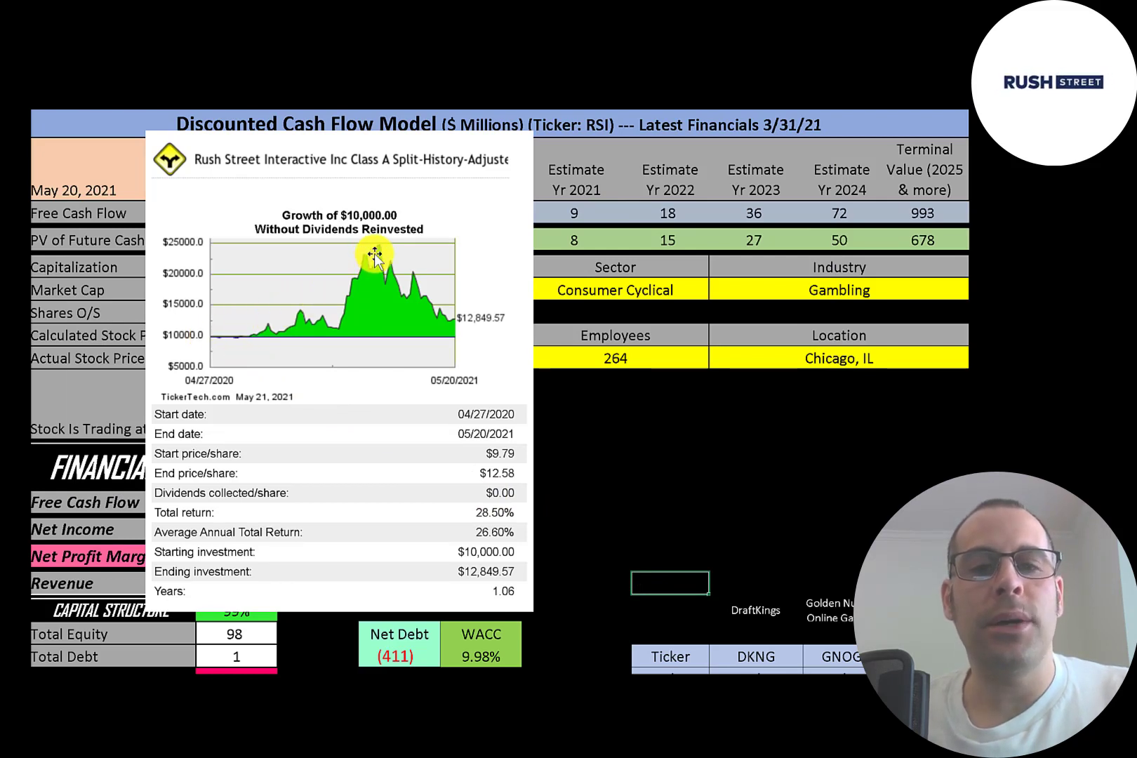
{"action": "mouse_move", "coordinate": [466, 287]}
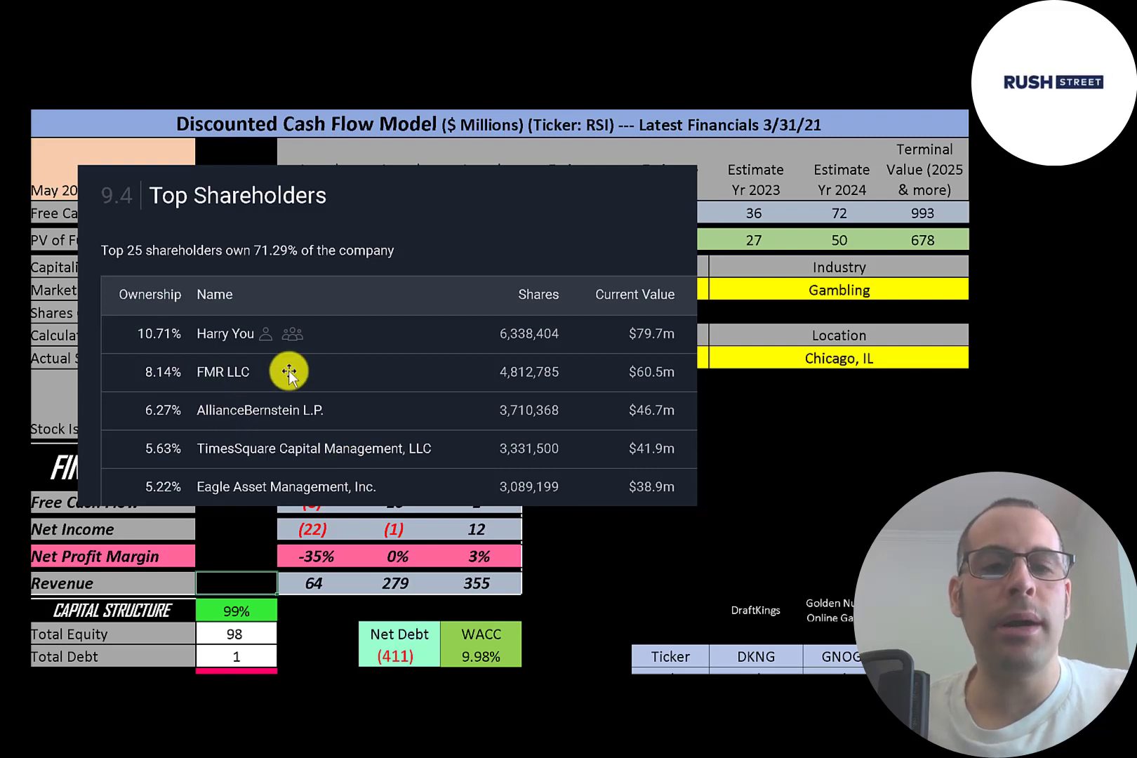
{"action": "mouse_move", "coordinate": [472, 453]}
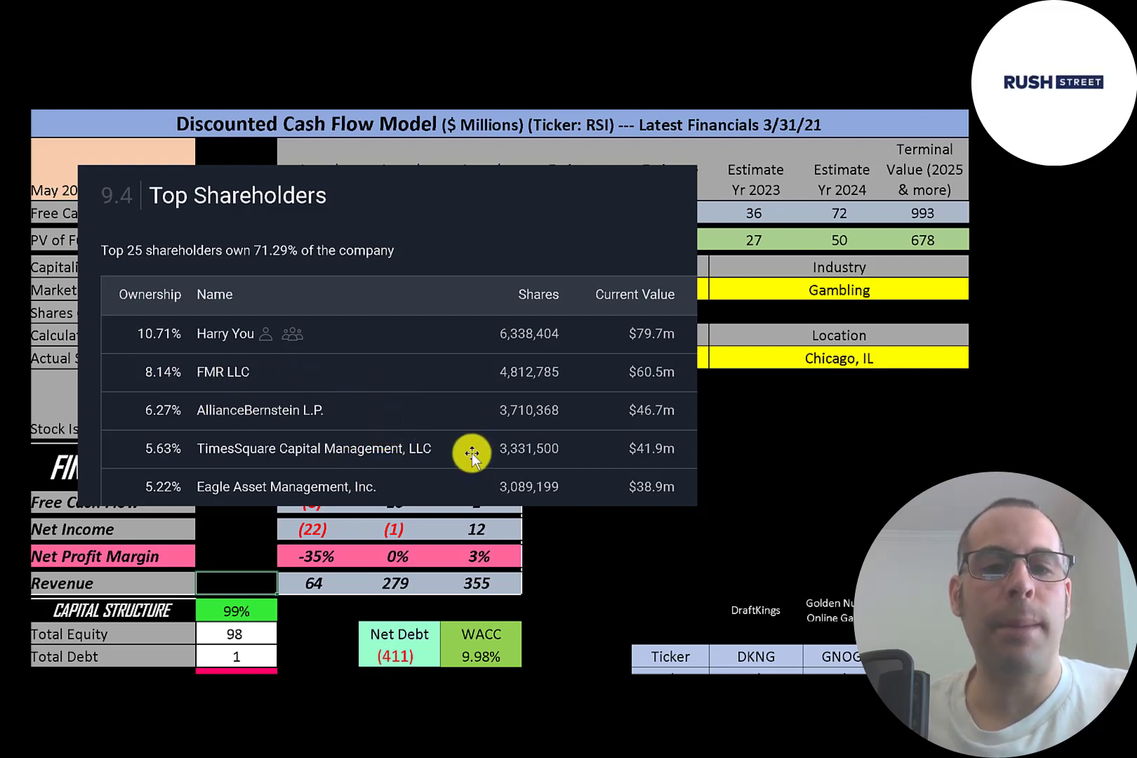
{"action": "mouse_move", "coordinate": [449, 488]}
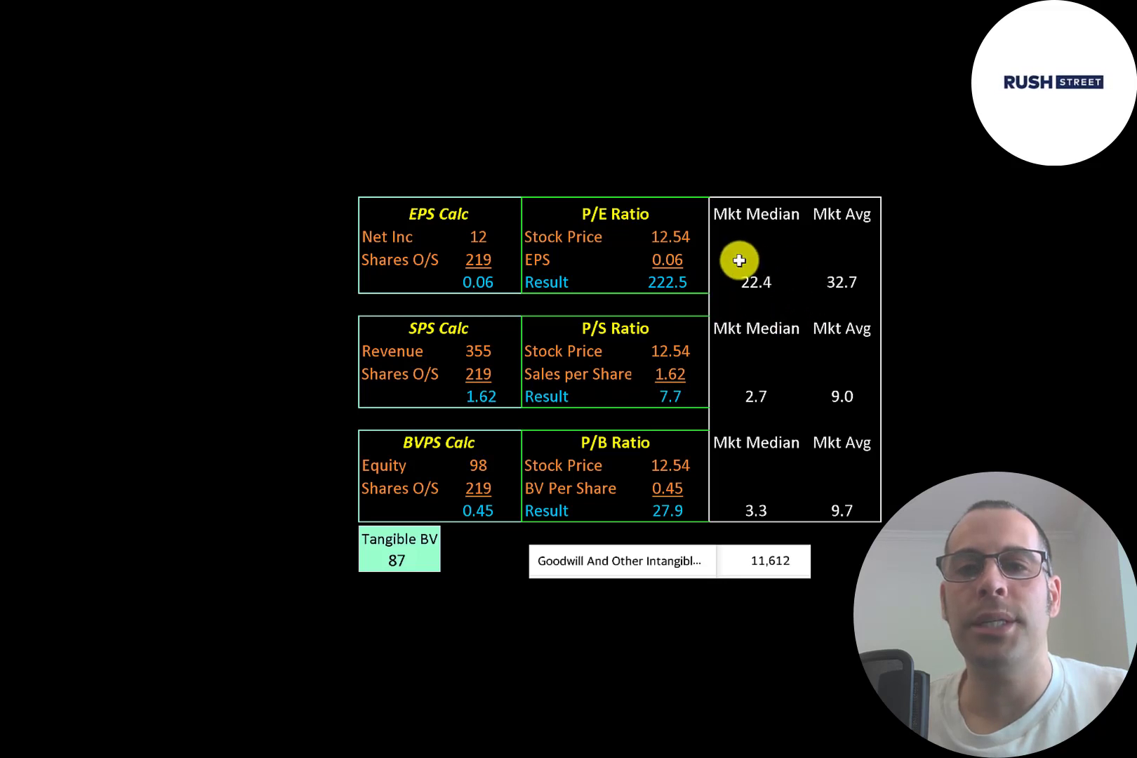
{"action": "mouse_move", "coordinate": [610, 247]}
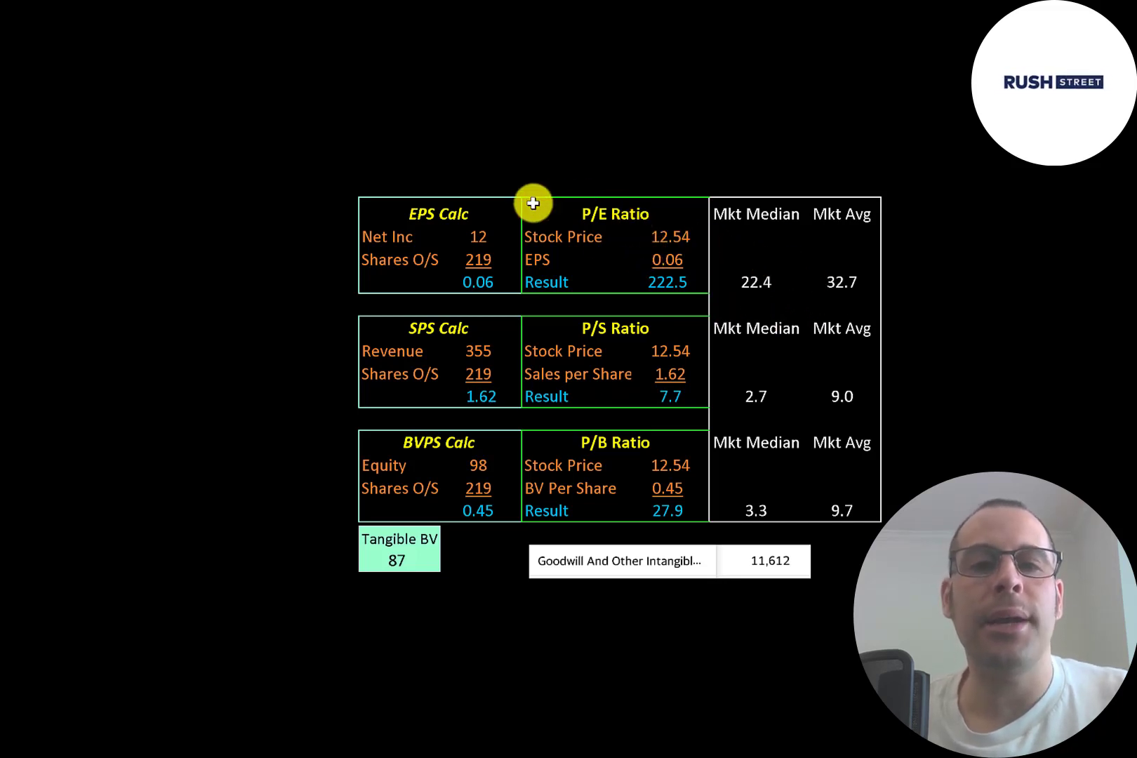
{"action": "mouse_move", "coordinate": [439, 253]}
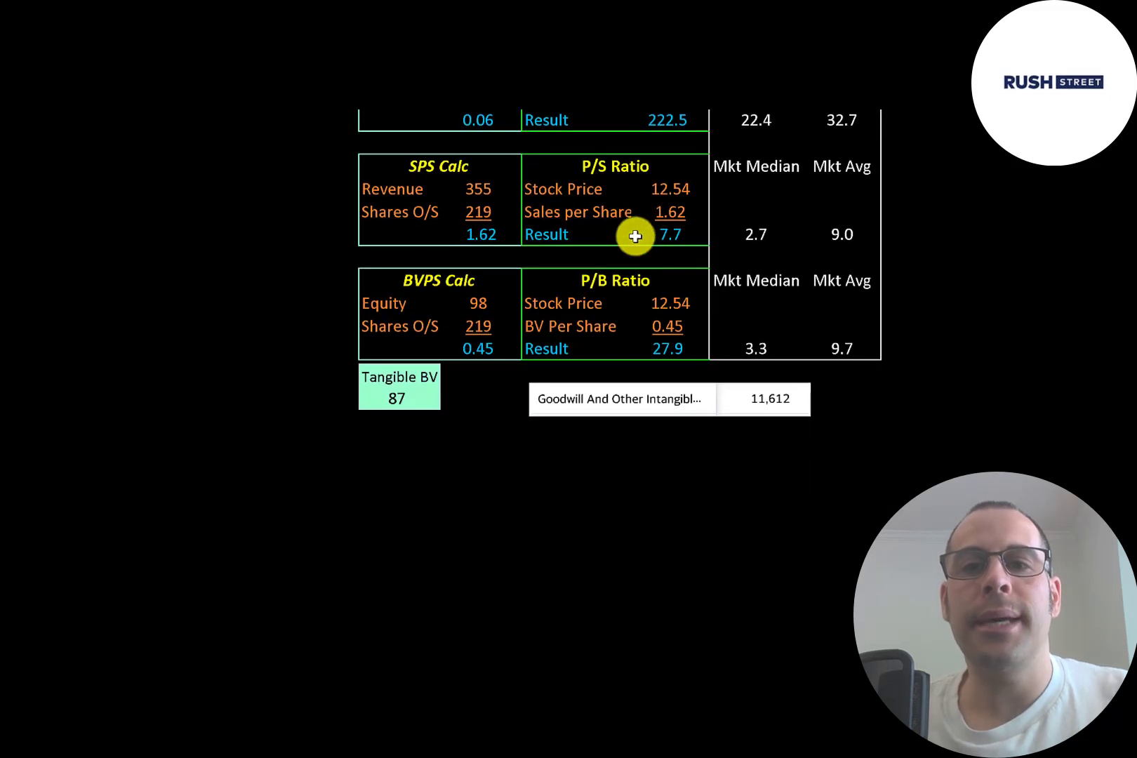
{"action": "mouse_move", "coordinate": [755, 236]}
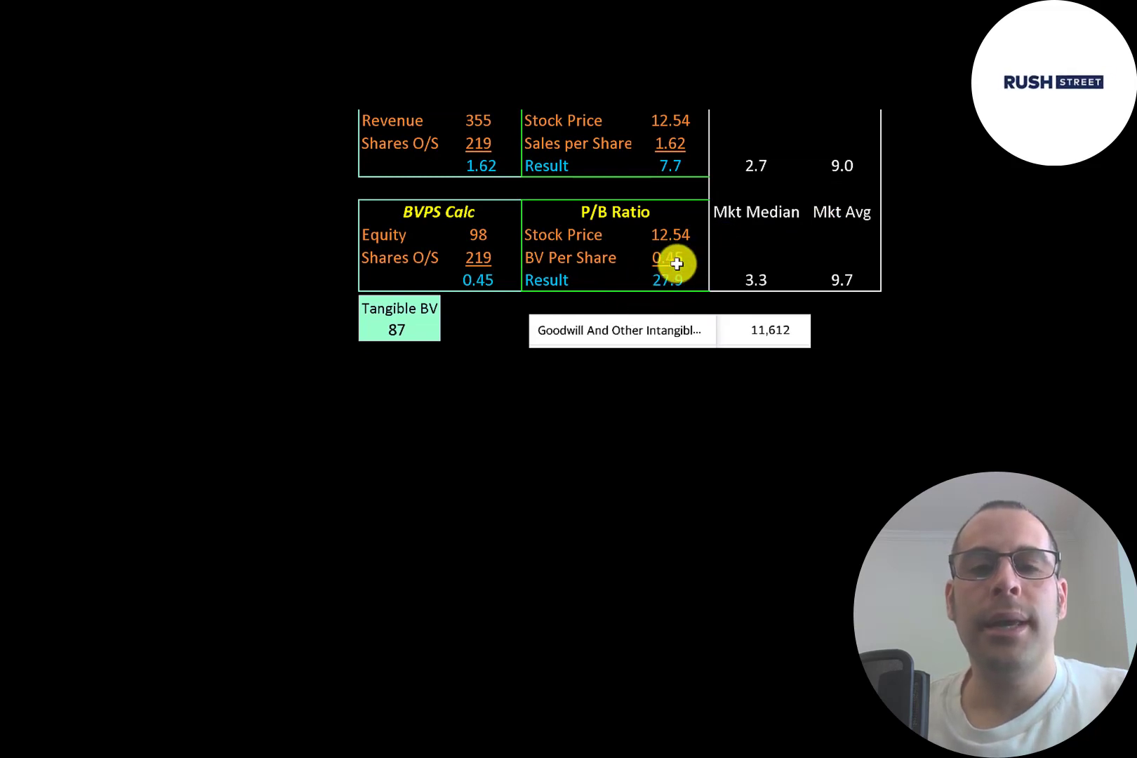
{"action": "mouse_move", "coordinate": [659, 234]}
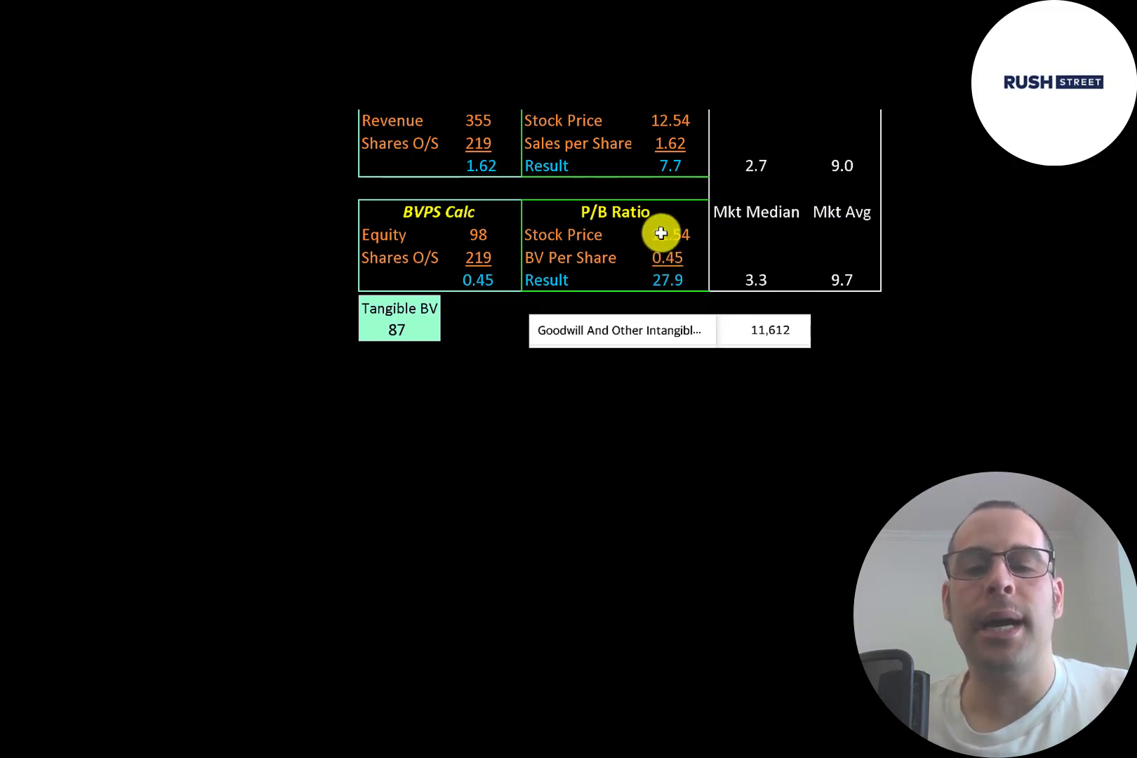
{"action": "mouse_move", "coordinate": [647, 263]}
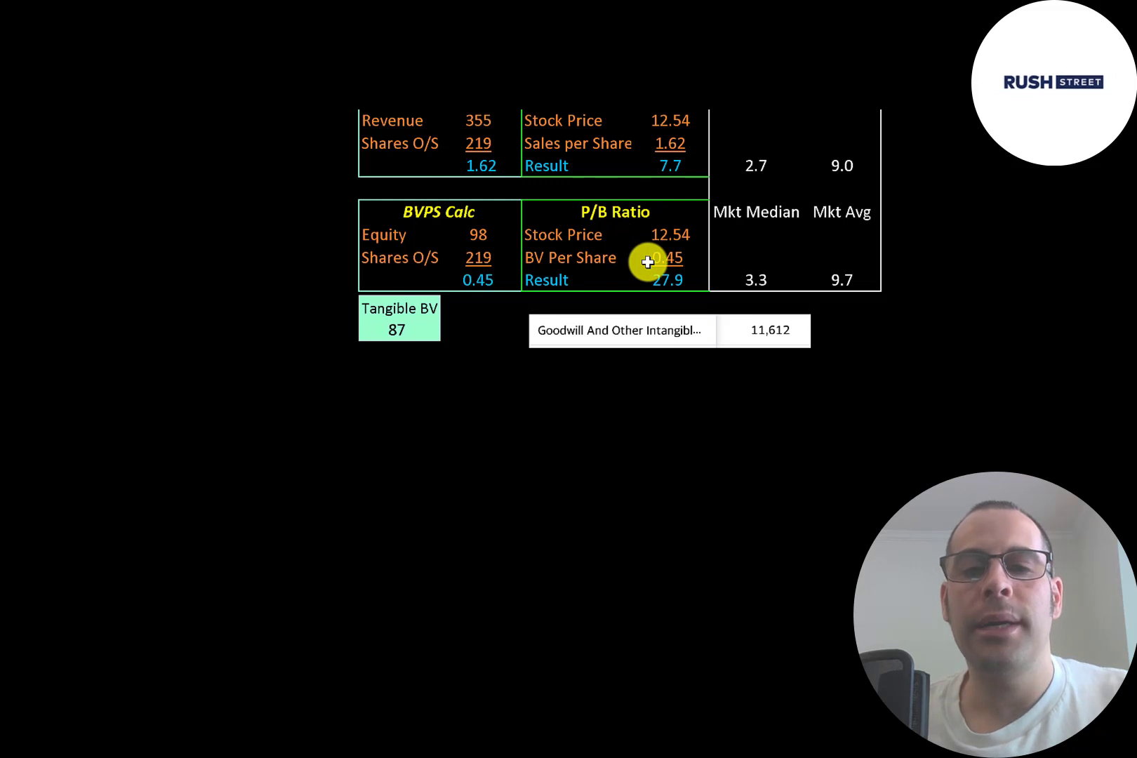
{"action": "mouse_move", "coordinate": [457, 232]}
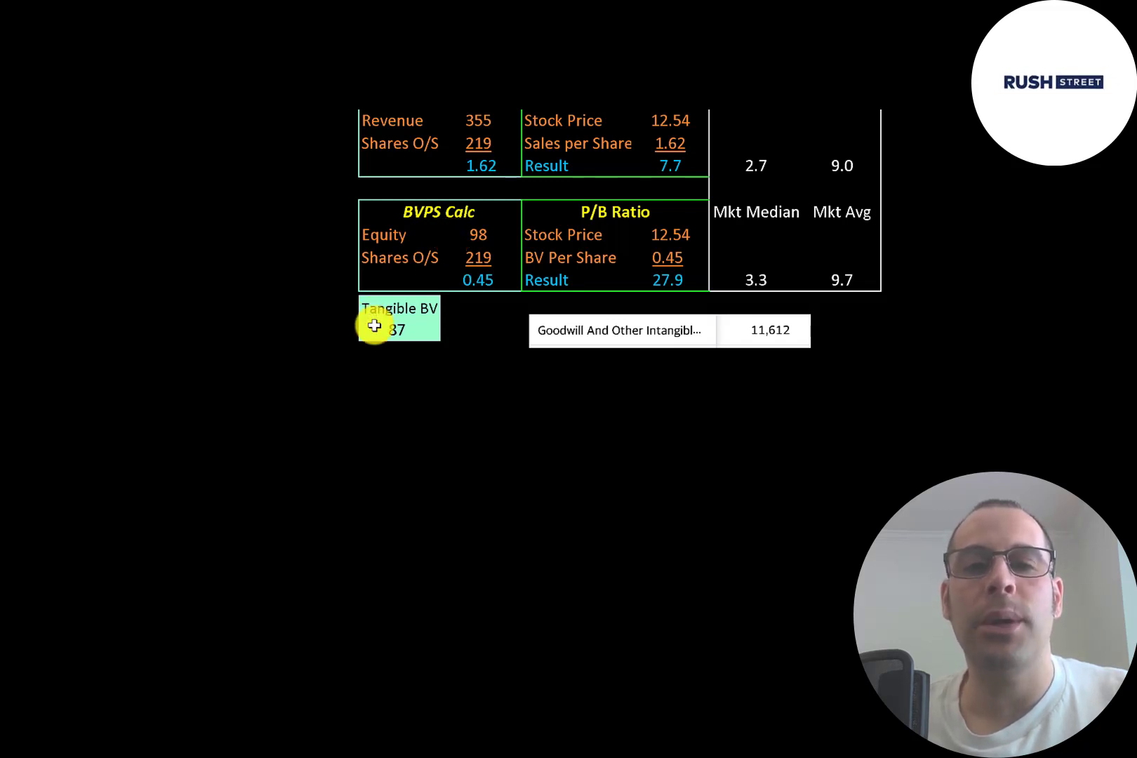
{"action": "mouse_move", "coordinate": [730, 334]}
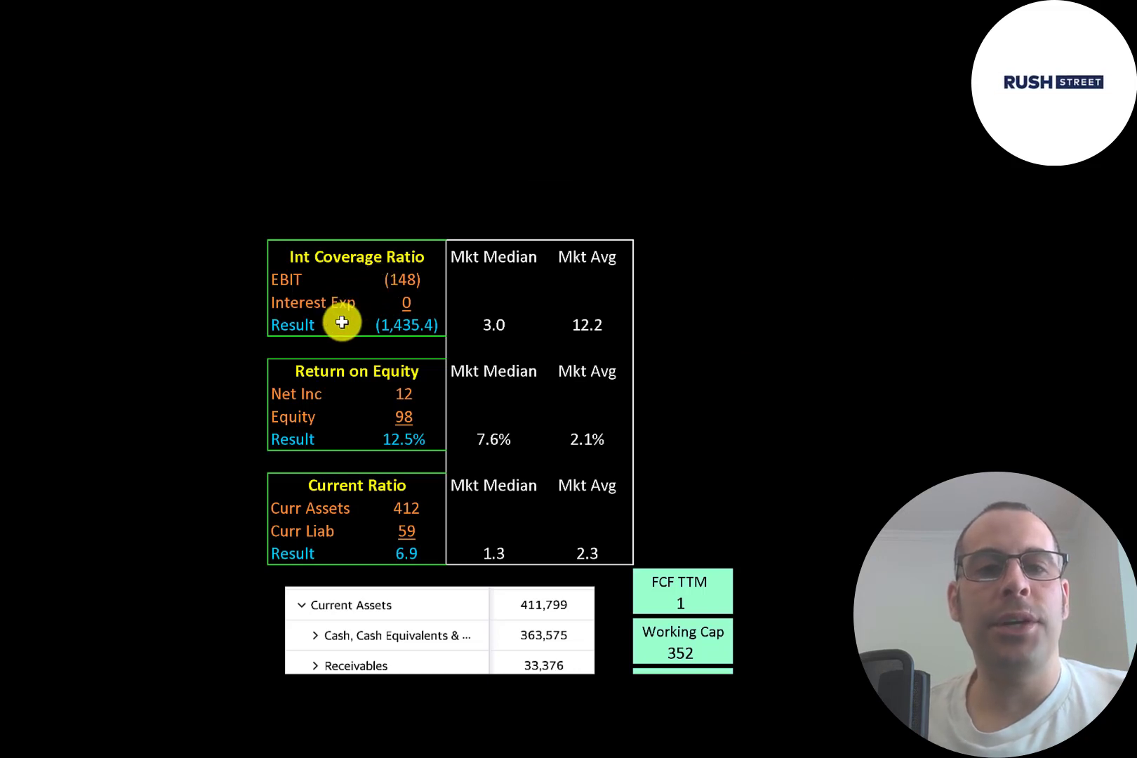
Scroll down to the interest coverage, ROE, current ratio and FCF, working capital, funding boxes
{"action": "scroll", "scroll_direction": "down", "scroll_amount": 3}
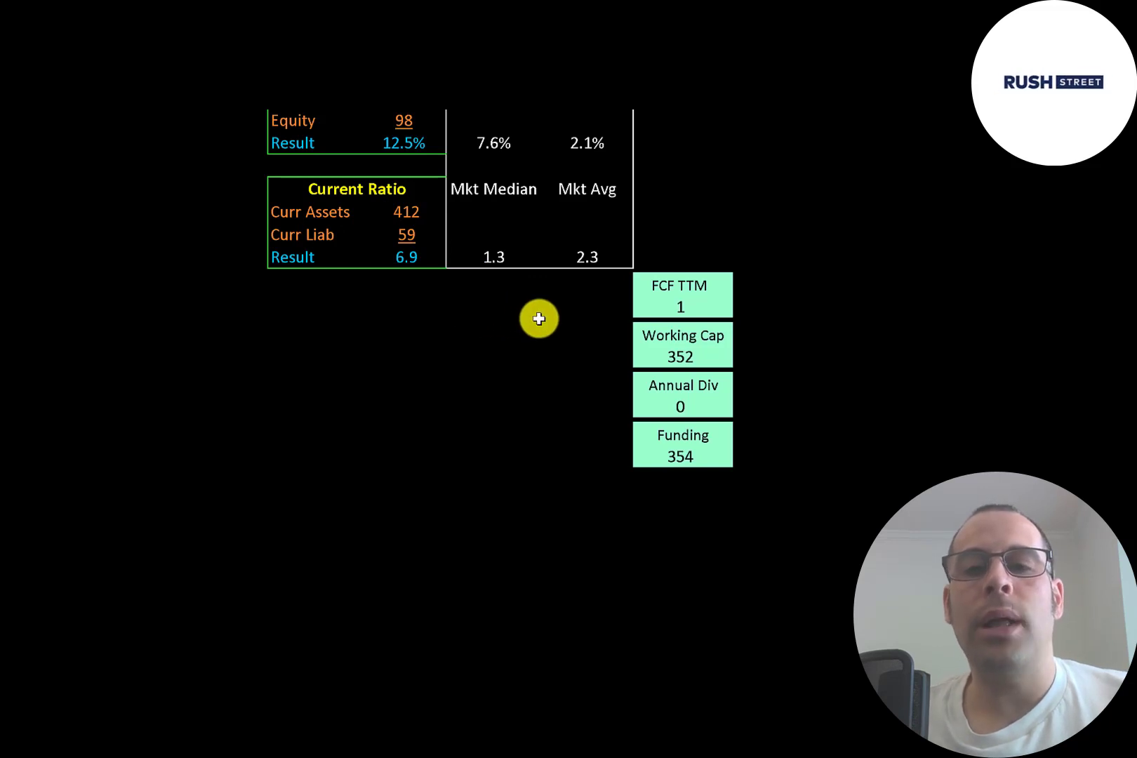
{"action": "mouse_move", "coordinate": [640, 354]}
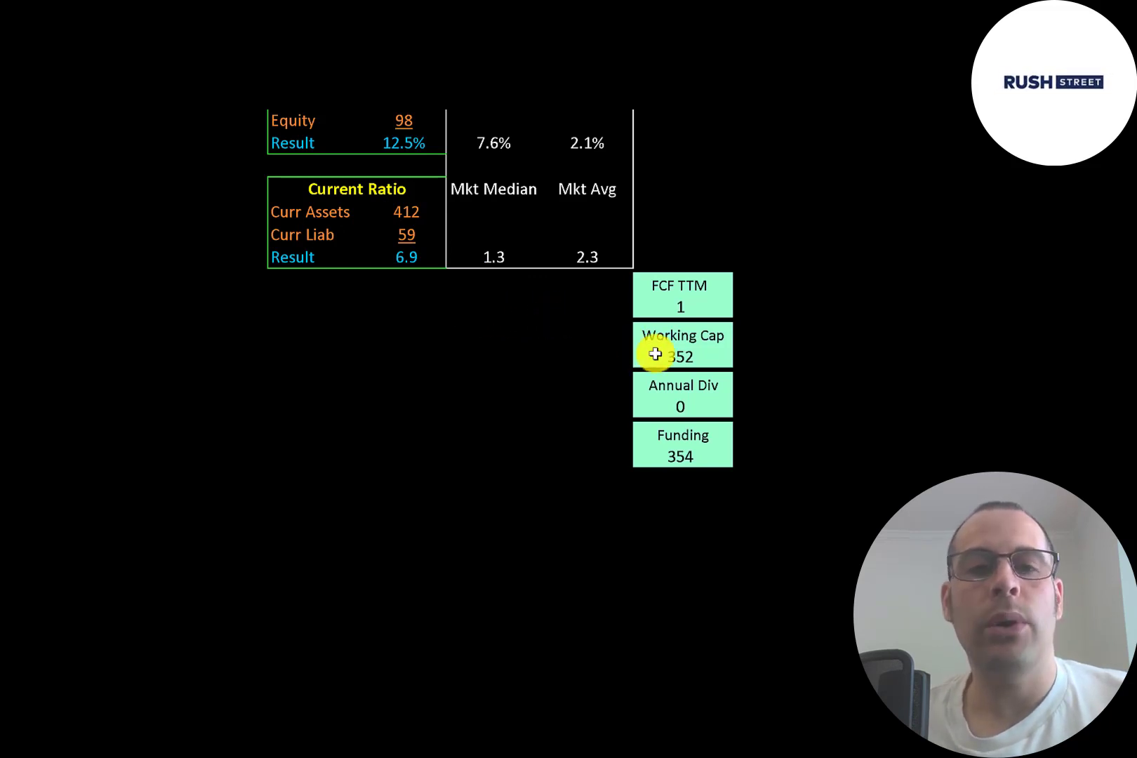
{"action": "mouse_move", "coordinate": [381, 238]}
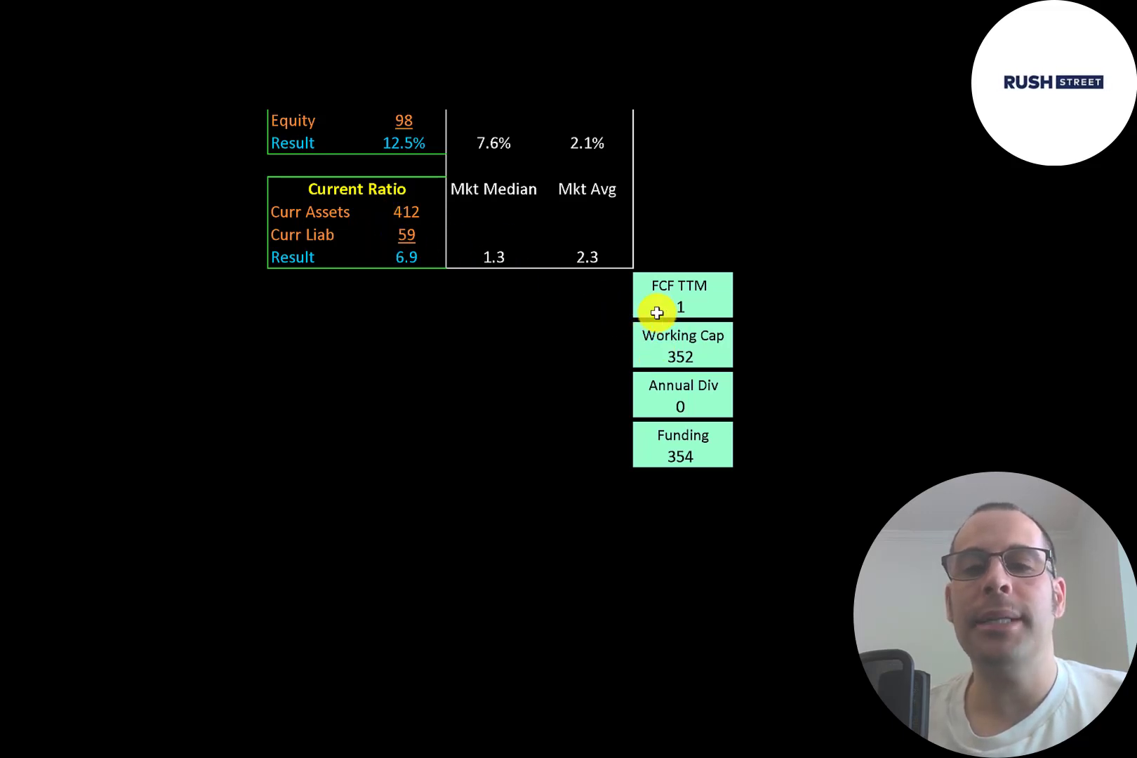
{"action": "mouse_move", "coordinate": [652, 447]}
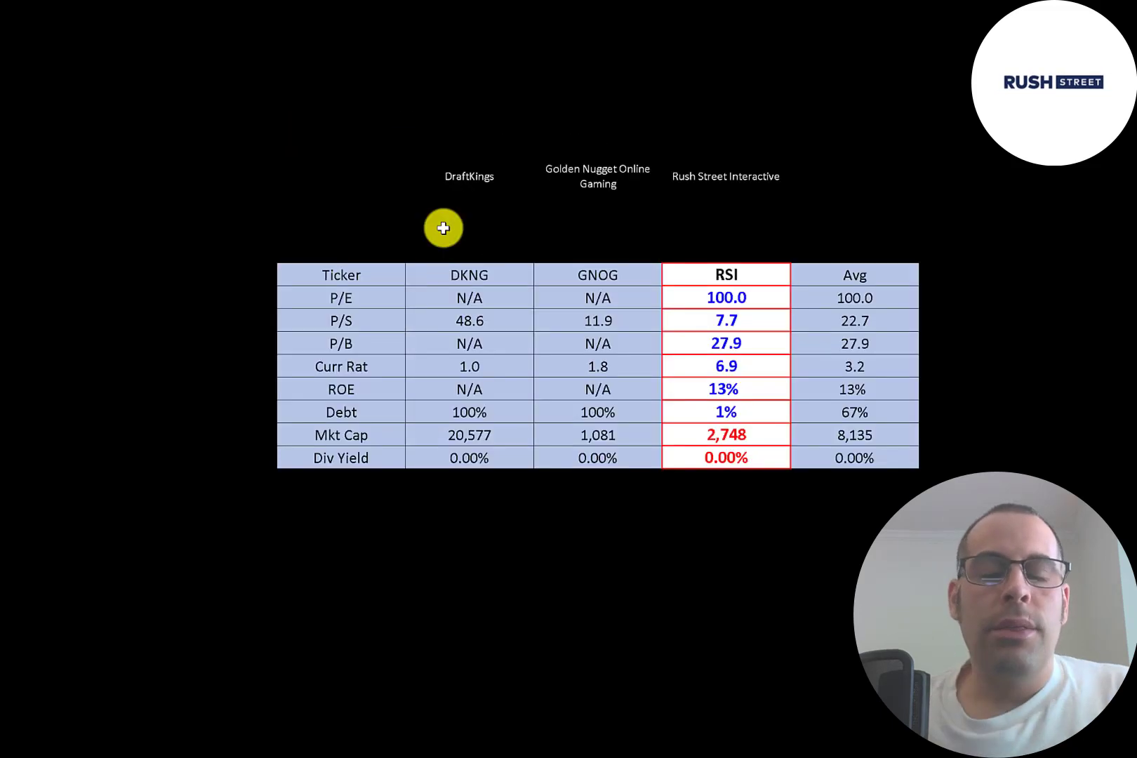
{"action": "mouse_move", "coordinate": [523, 262]}
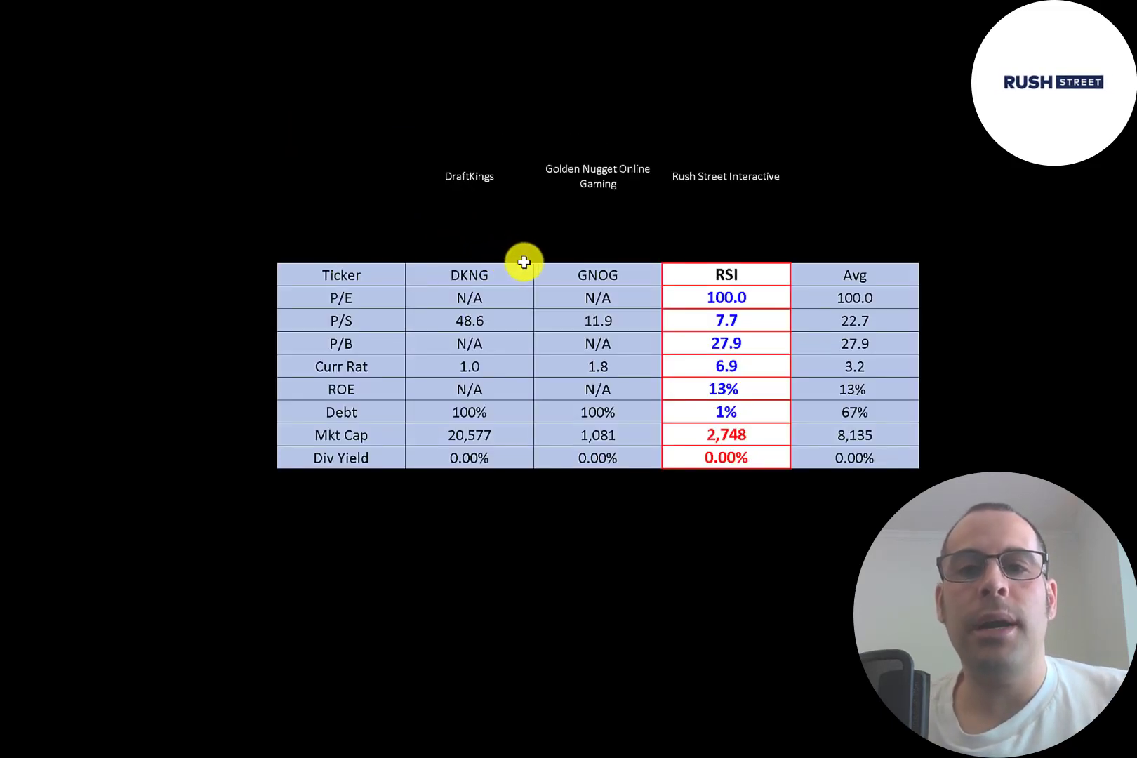
{"action": "mouse_move", "coordinate": [528, 263]}
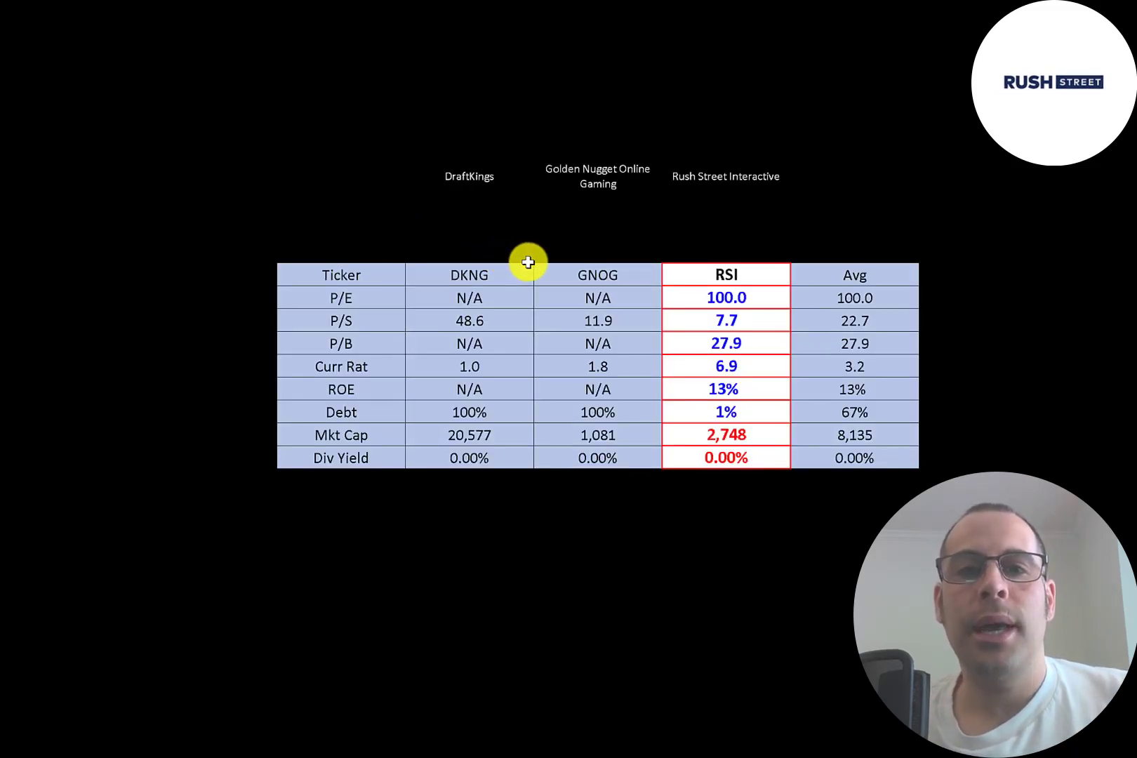
{"action": "mouse_move", "coordinate": [590, 303]}
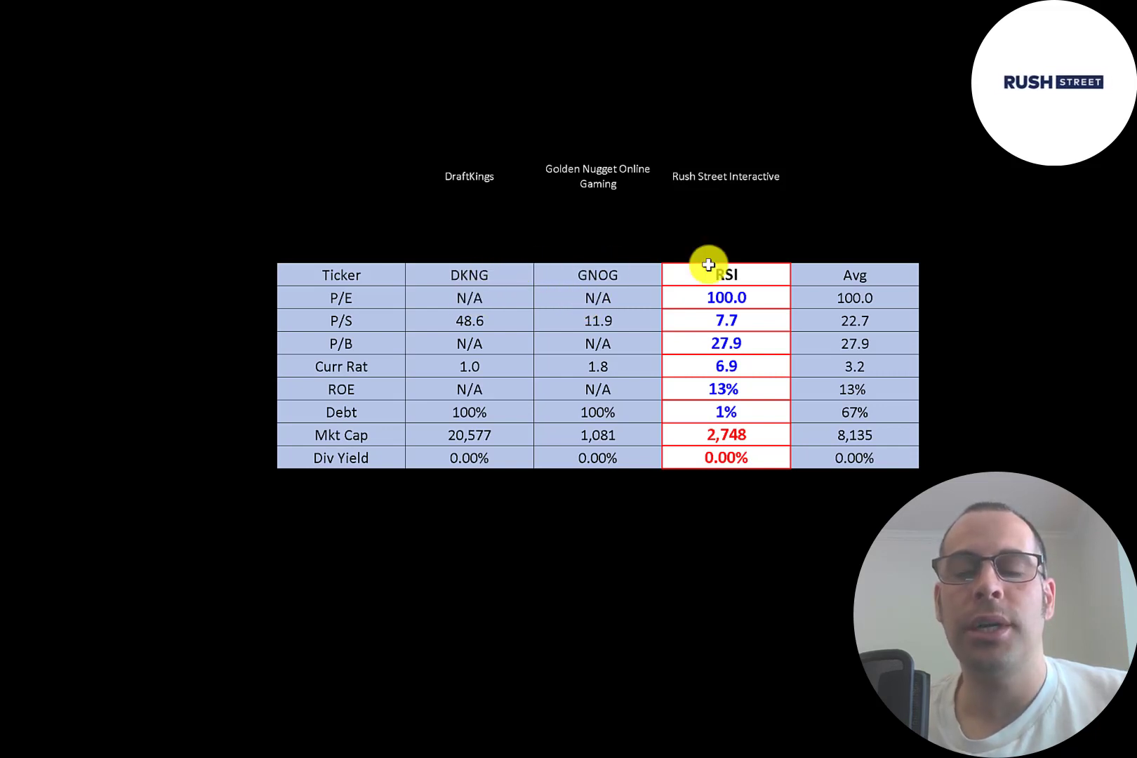
{"action": "mouse_move", "coordinate": [799, 449]}
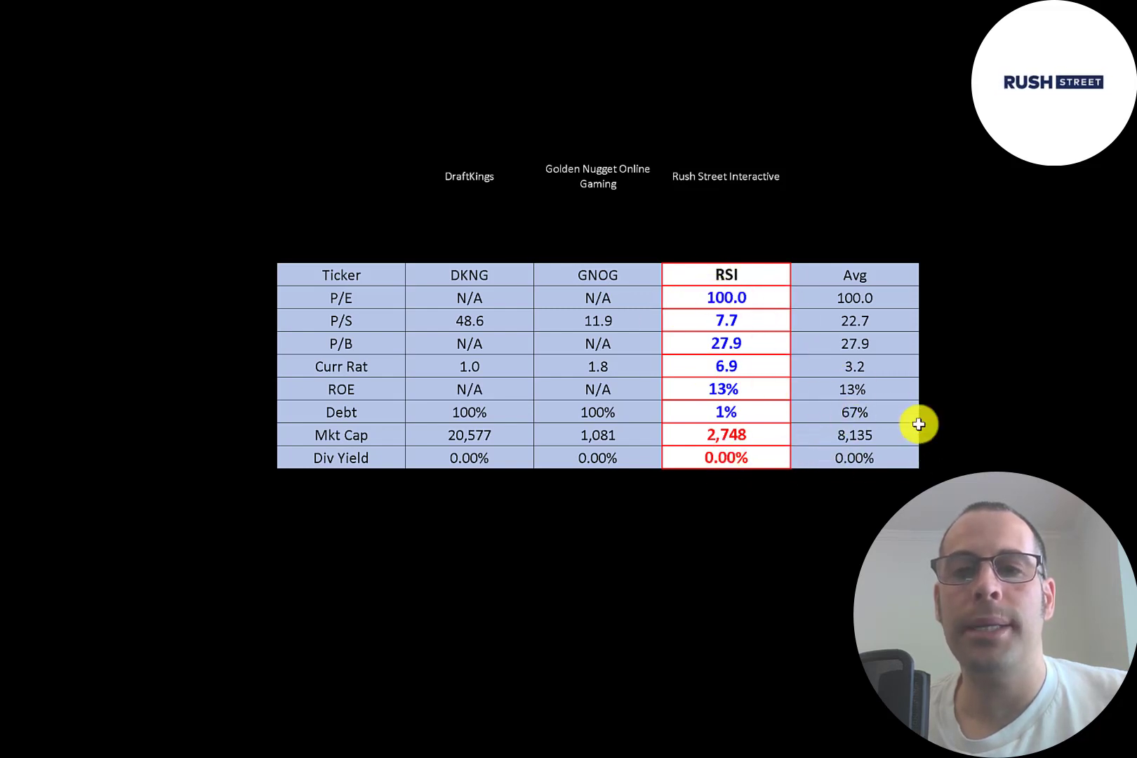
{"action": "mouse_move", "coordinate": [730, 304]}
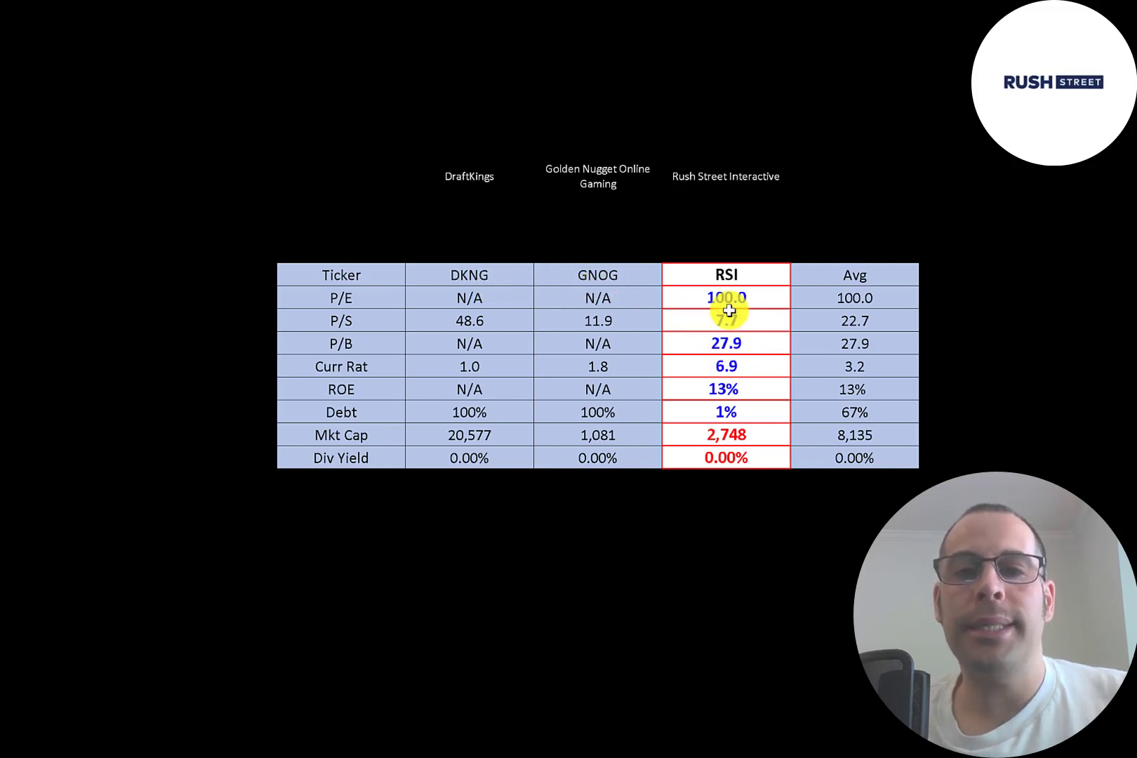
{"action": "mouse_move", "coordinate": [726, 320]}
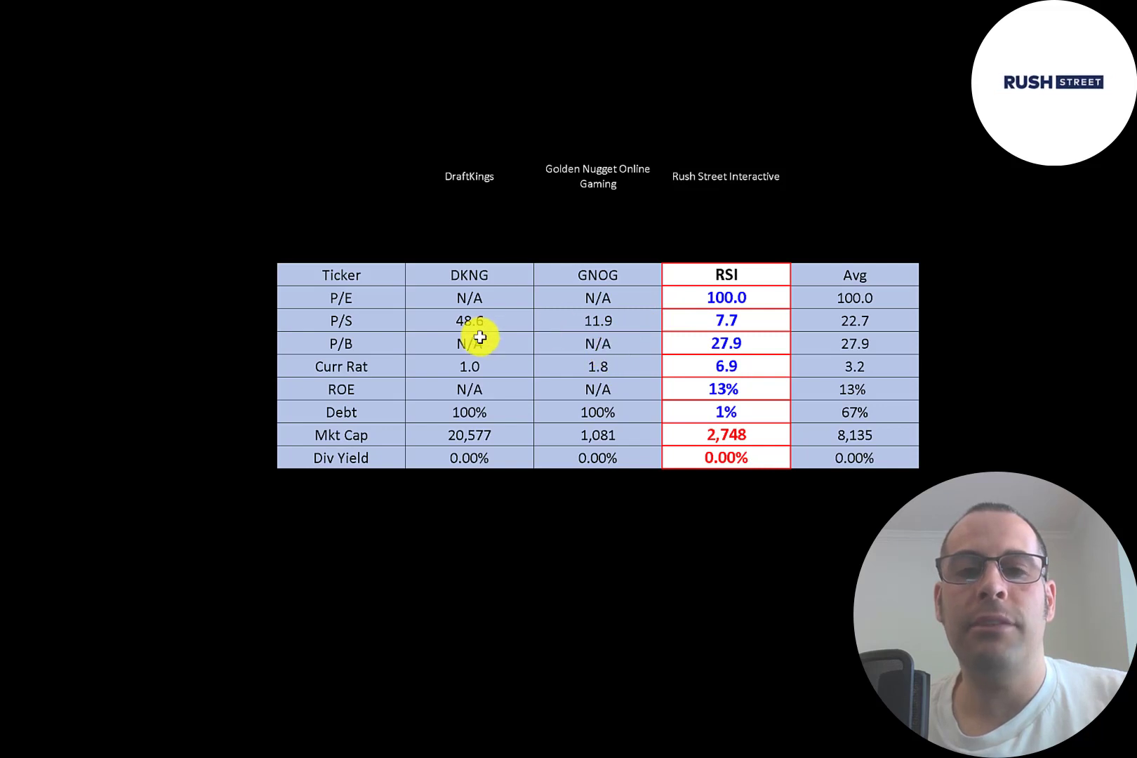
Scroll down to the DKNG, GNOG and RSI ratio table showing RSI's 100.0 P/E
{"action": "scroll", "scroll_direction": "down", "scroll_amount": 3}
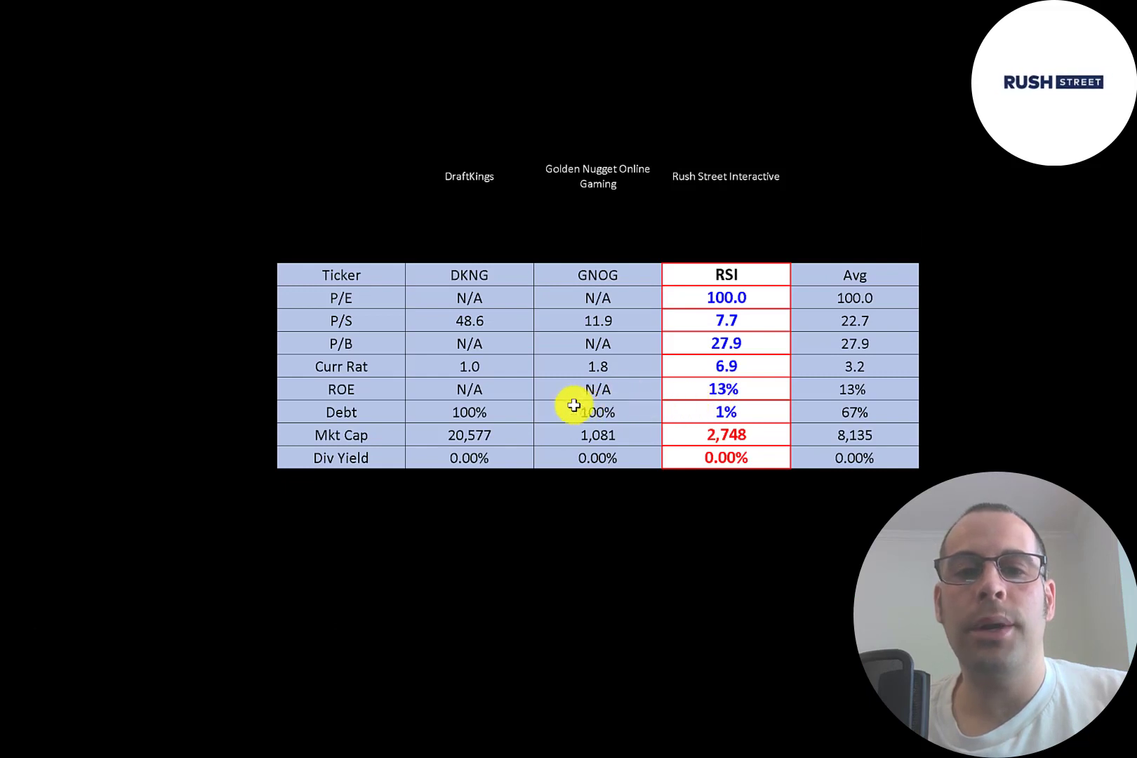
{"action": "mouse_move", "coordinate": [535, 436]}
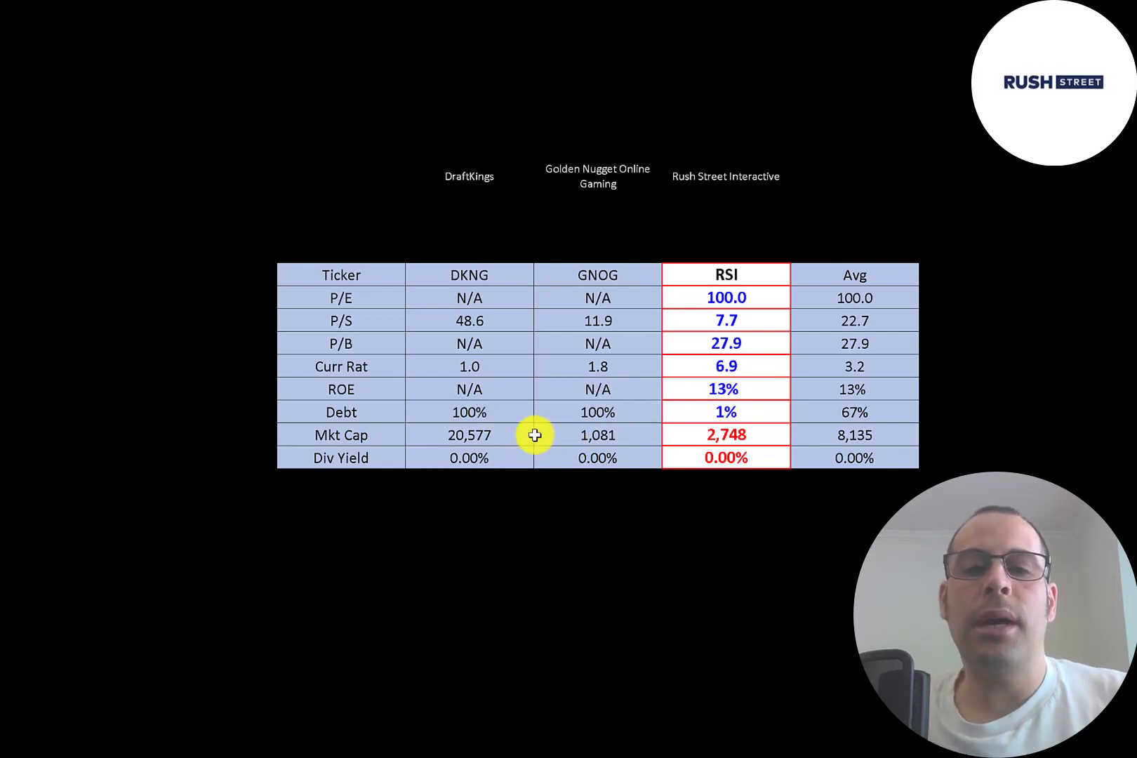
{"action": "mouse_move", "coordinate": [620, 405]}
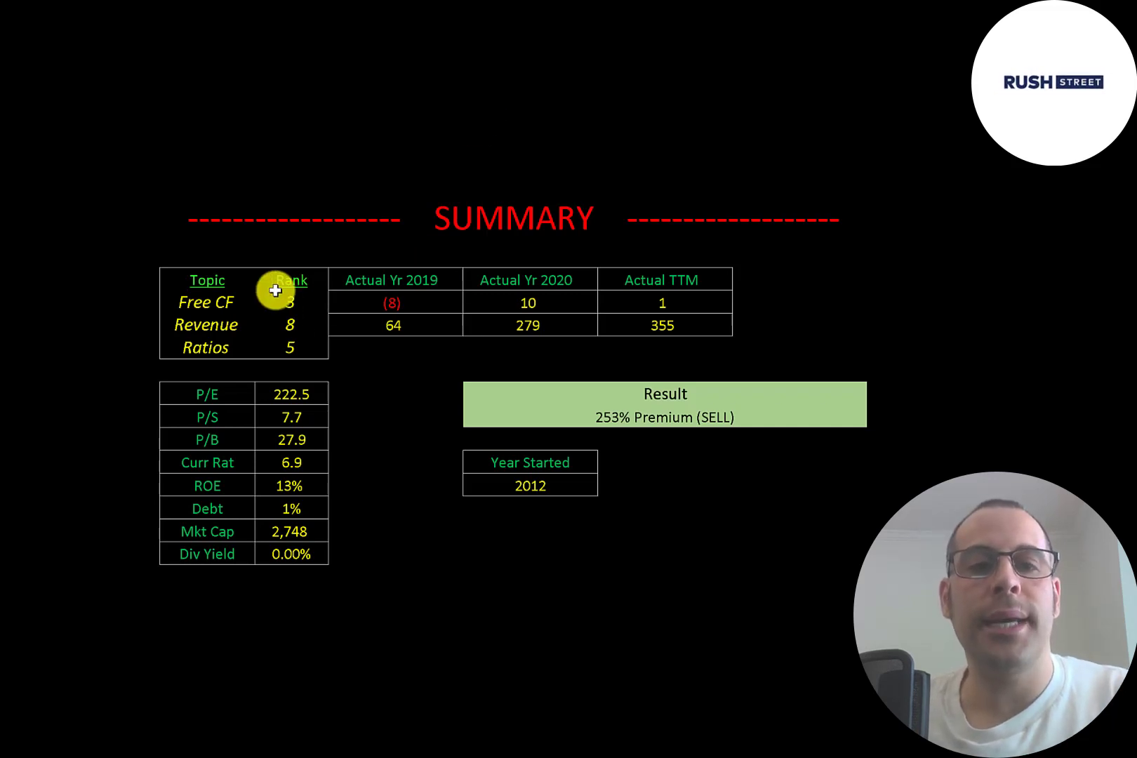
{"action": "mouse_move", "coordinate": [242, 331]}
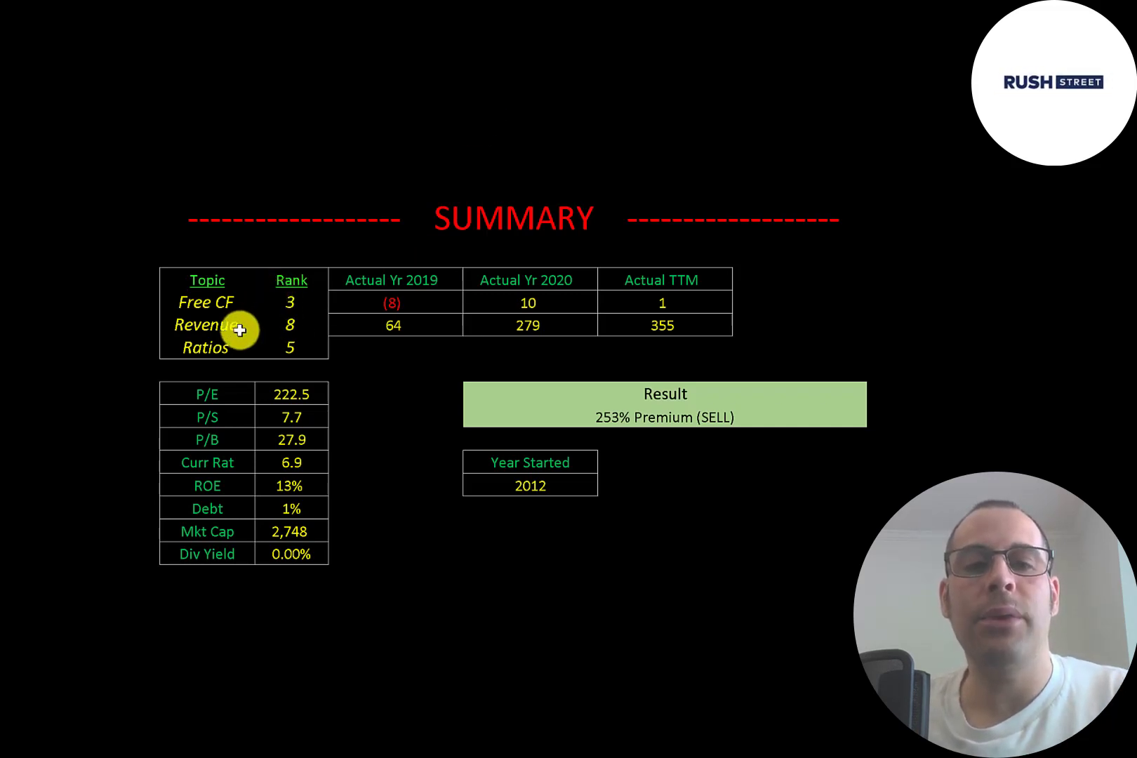